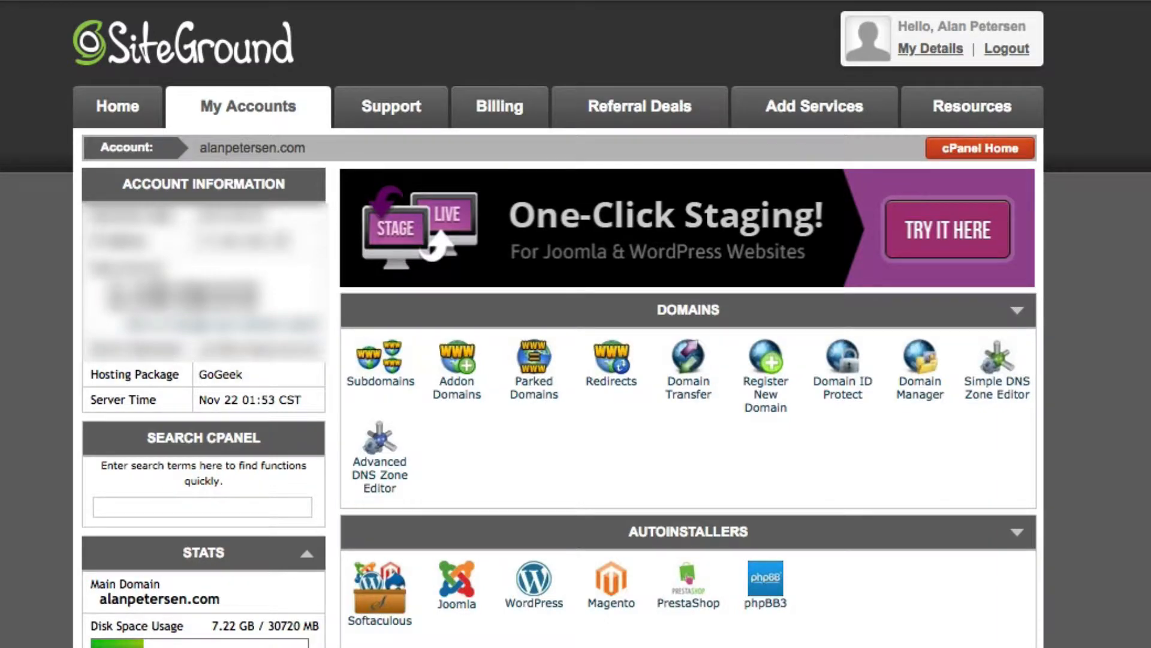
Step: Open the Staging tool under WordPress Tools for alanpetersen.com
{"action": "scroll", "scroll_direction": "down", "scroll_amount": 3}
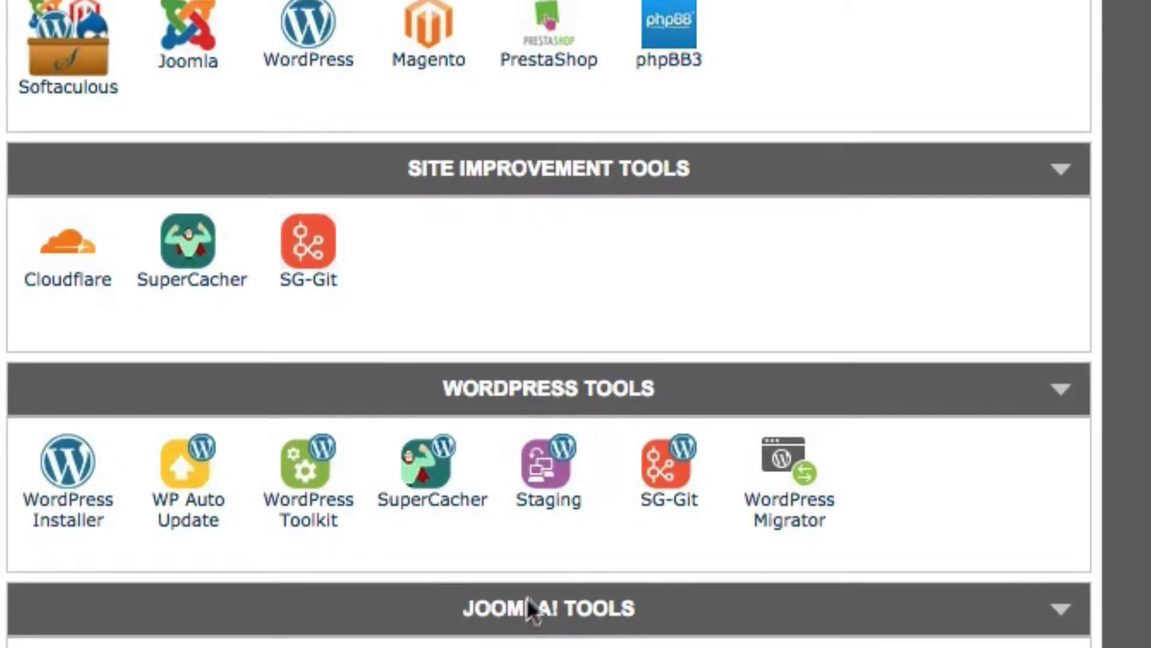
{"action": "left_click", "coordinate": [547, 462]}
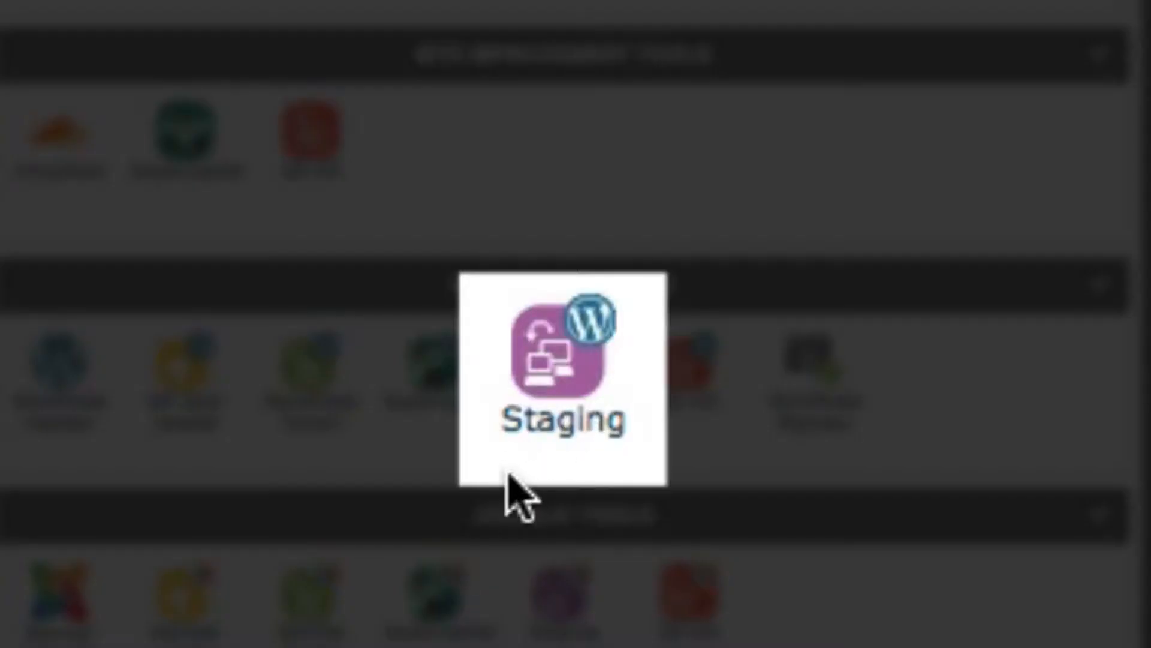
{"action": "mouse_move", "coordinate": [569, 407]}
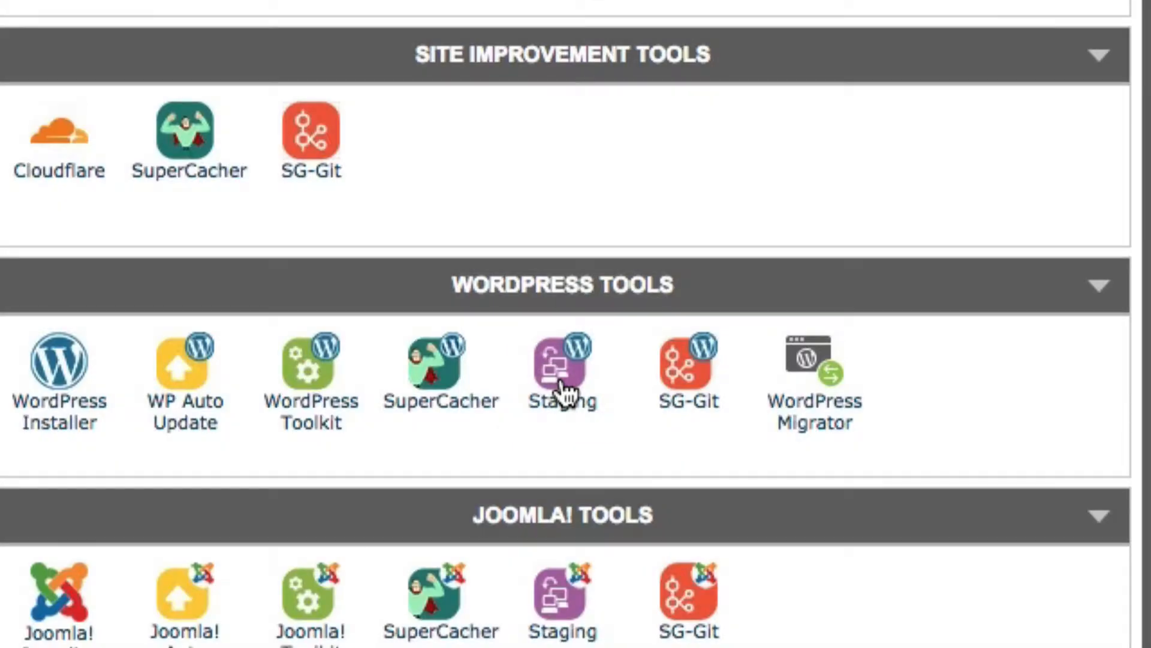
{"action": "mouse_move", "coordinate": [563, 367]}
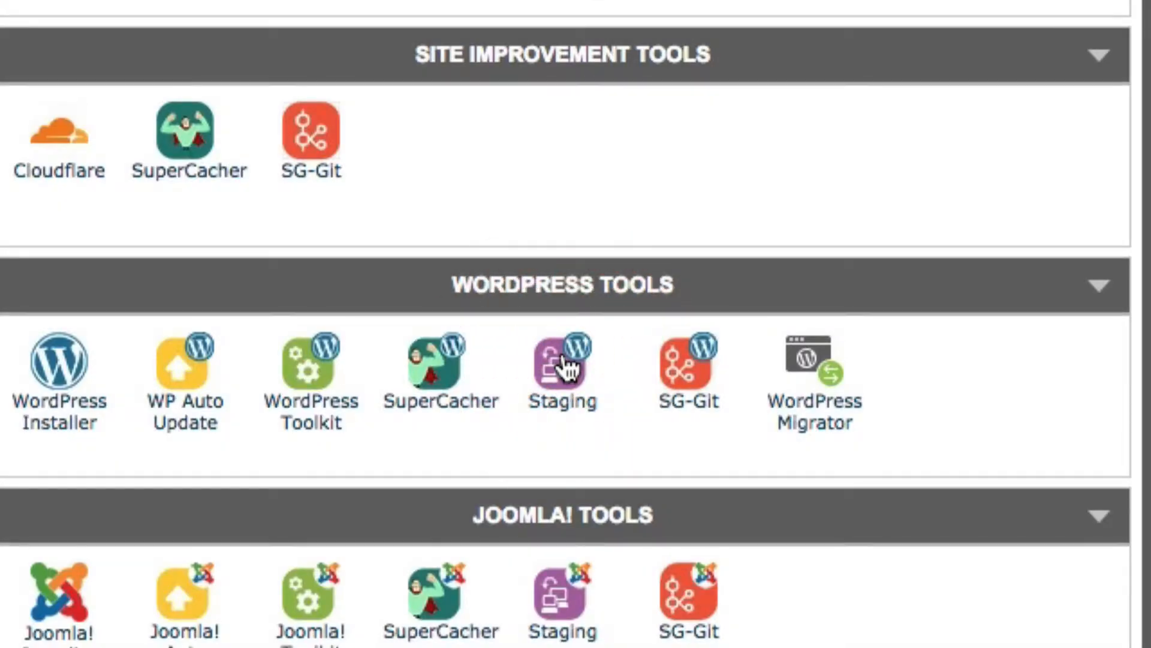
{"action": "left_click", "coordinate": [562, 360]}
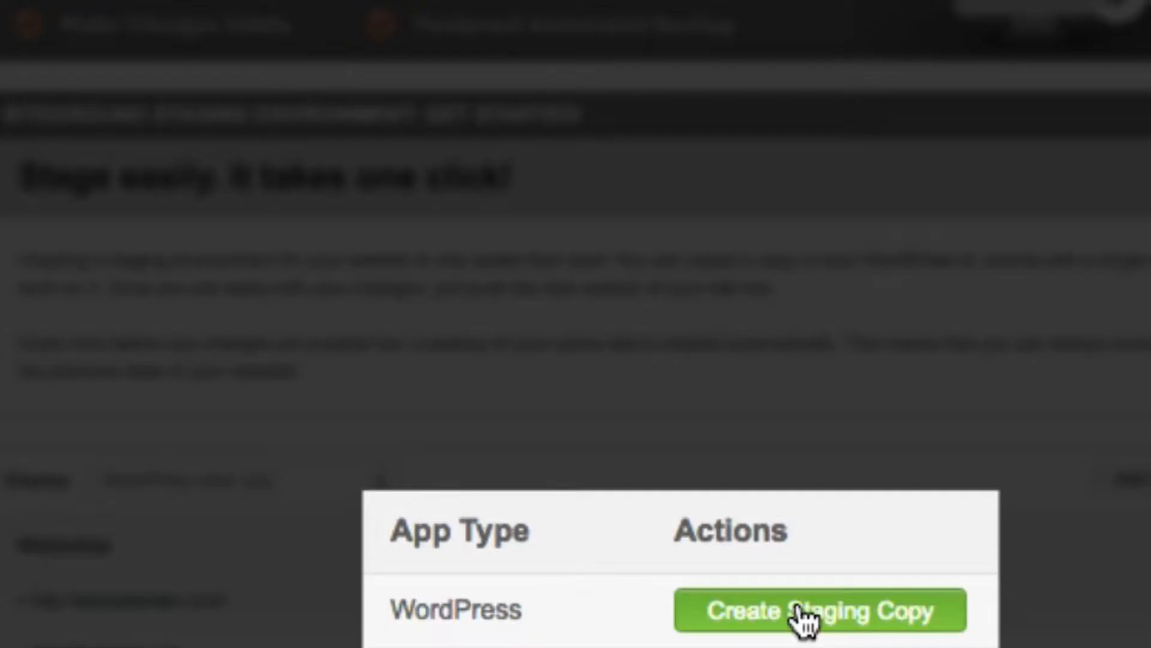
Step: Start a staging copy of the WordPress site and review the extra files checklist
{"action": "left_click", "coordinate": [817, 611]}
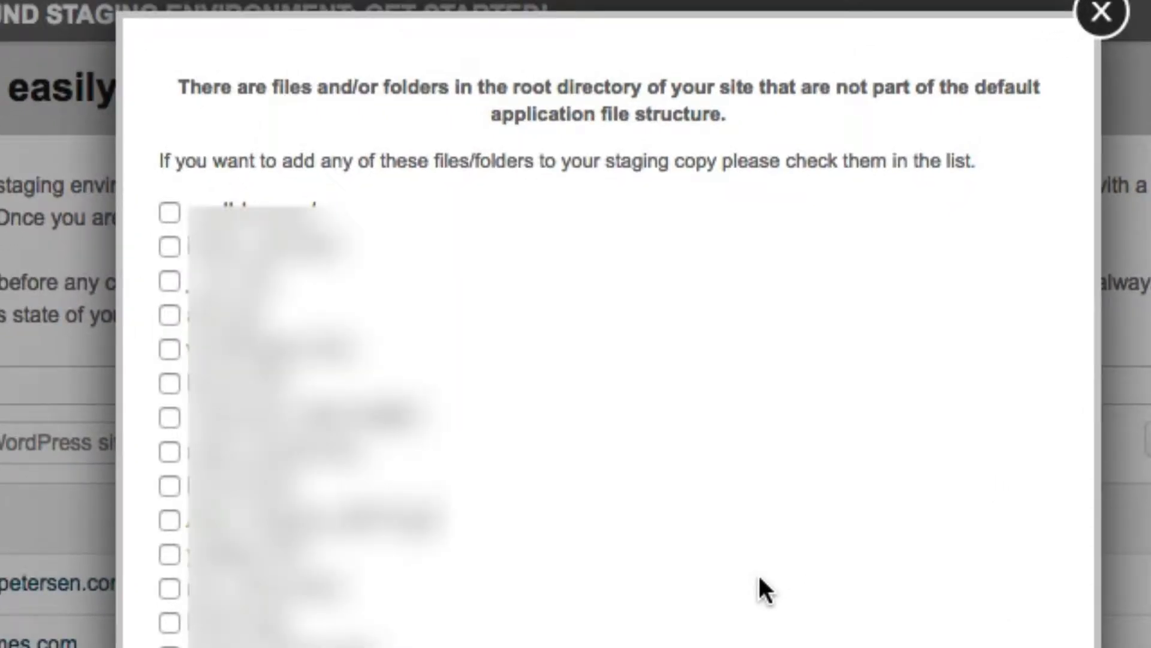
{"action": "mouse_move", "coordinate": [763, 415]}
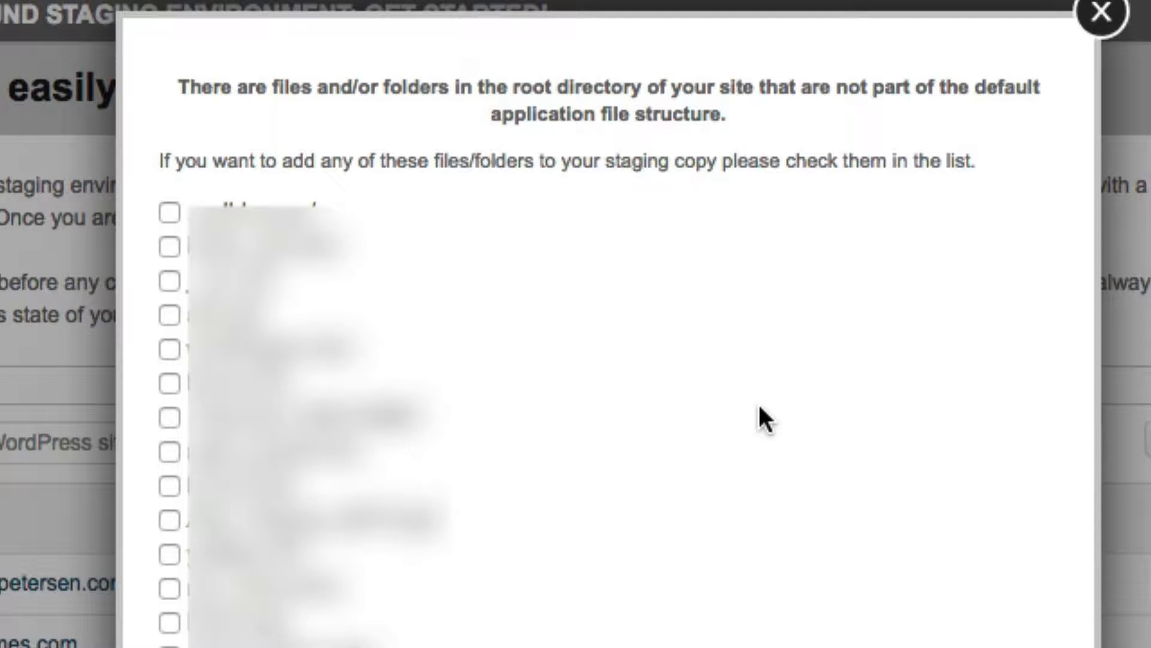
{"action": "scroll", "scroll_direction": "down", "scroll_amount": 3}
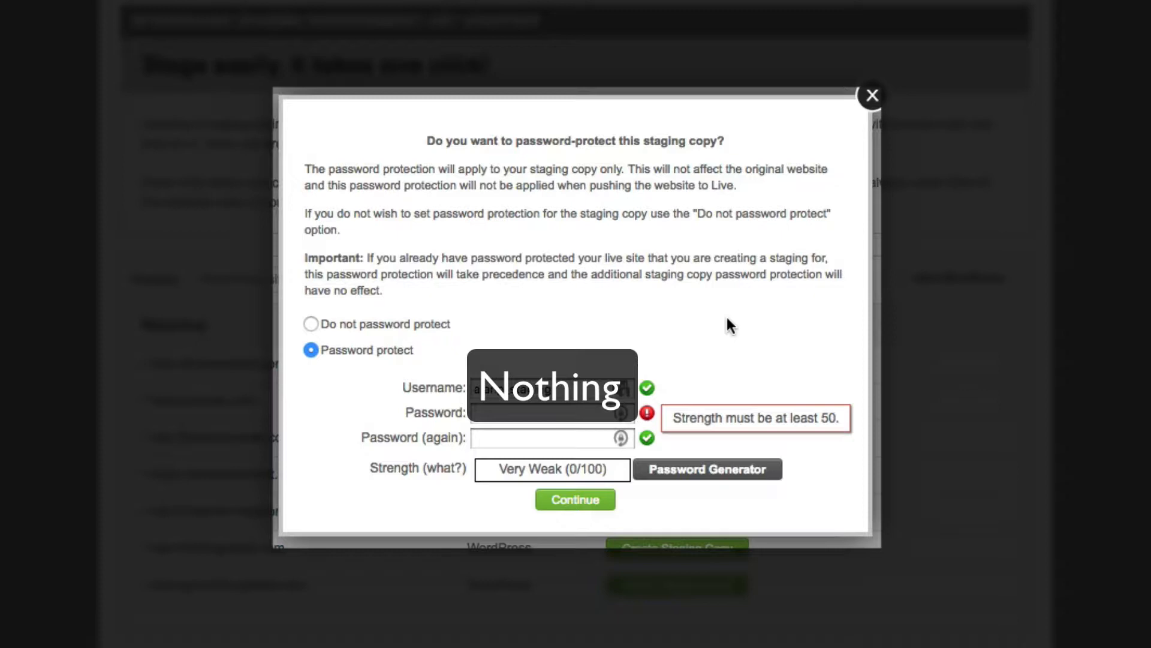
Step: Choose 'Do not password protect' and create the staging copy
{"action": "left_click", "coordinate": [311, 324]}
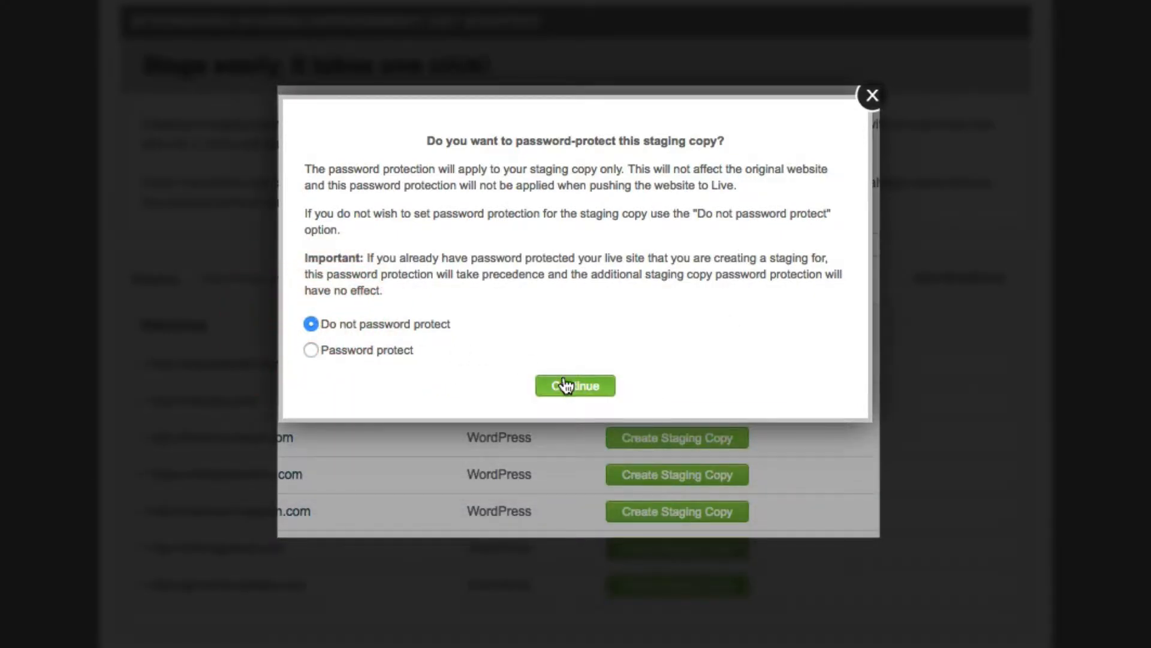
{"action": "left_click", "coordinate": [575, 386]}
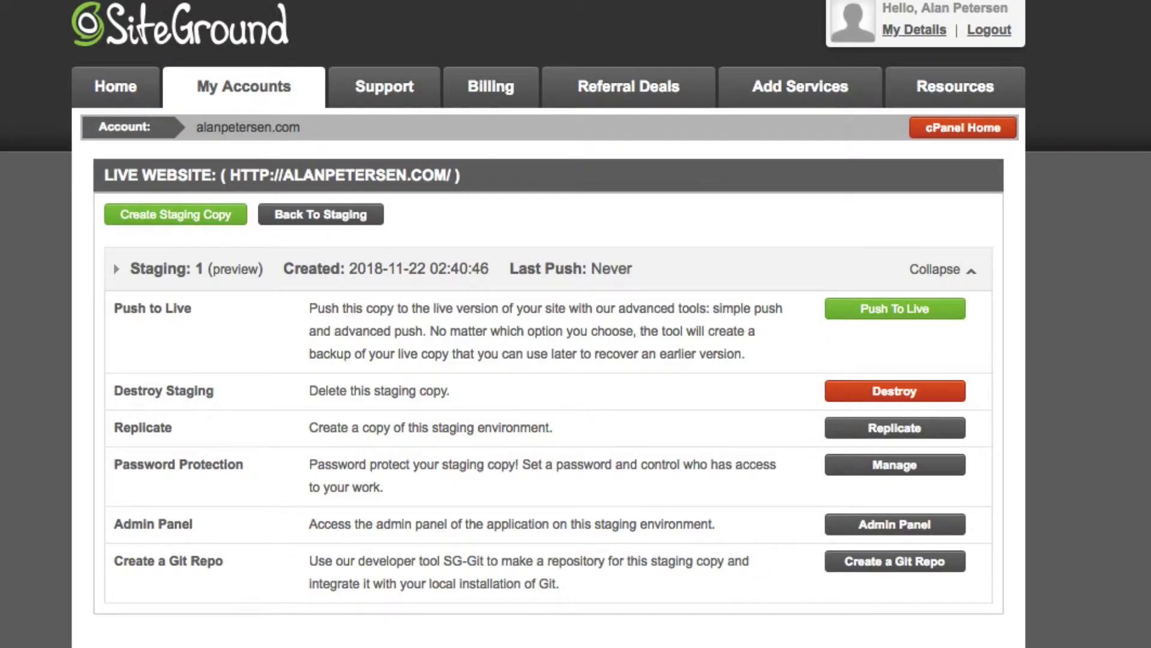
Step: Show the Staging 1 options: Push to Live, Destroy, Replicate and Admin Panel
{"action": "scroll", "scroll_direction": "down", "scroll_amount": 3}
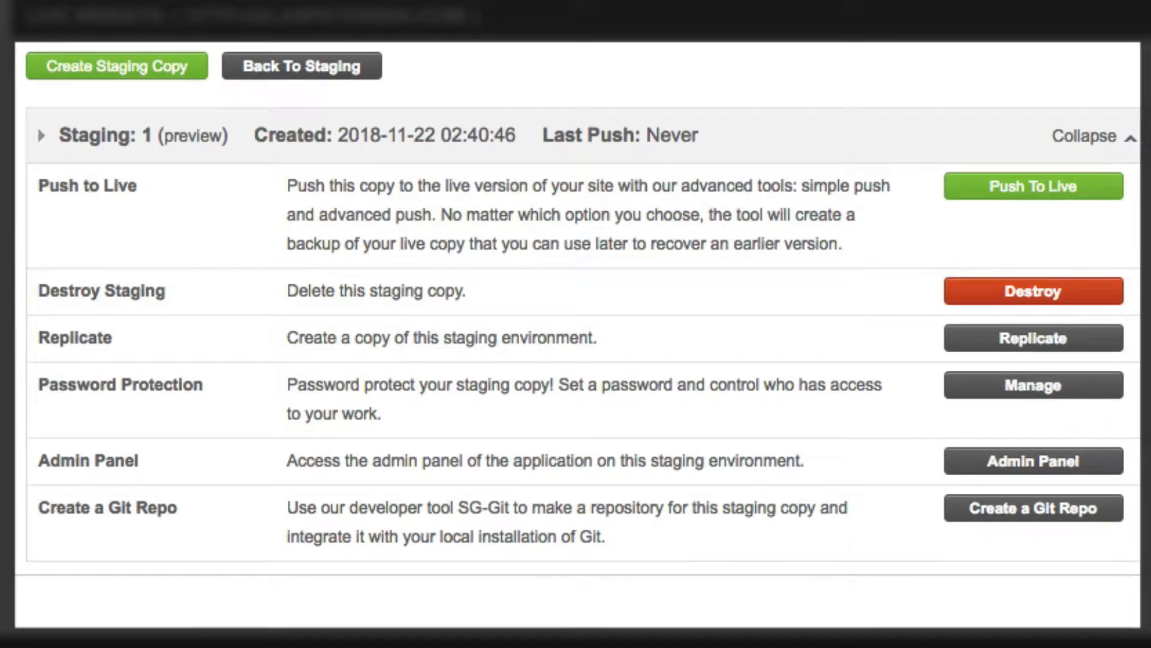
{"action": "mouse_move", "coordinate": [422, 266]}
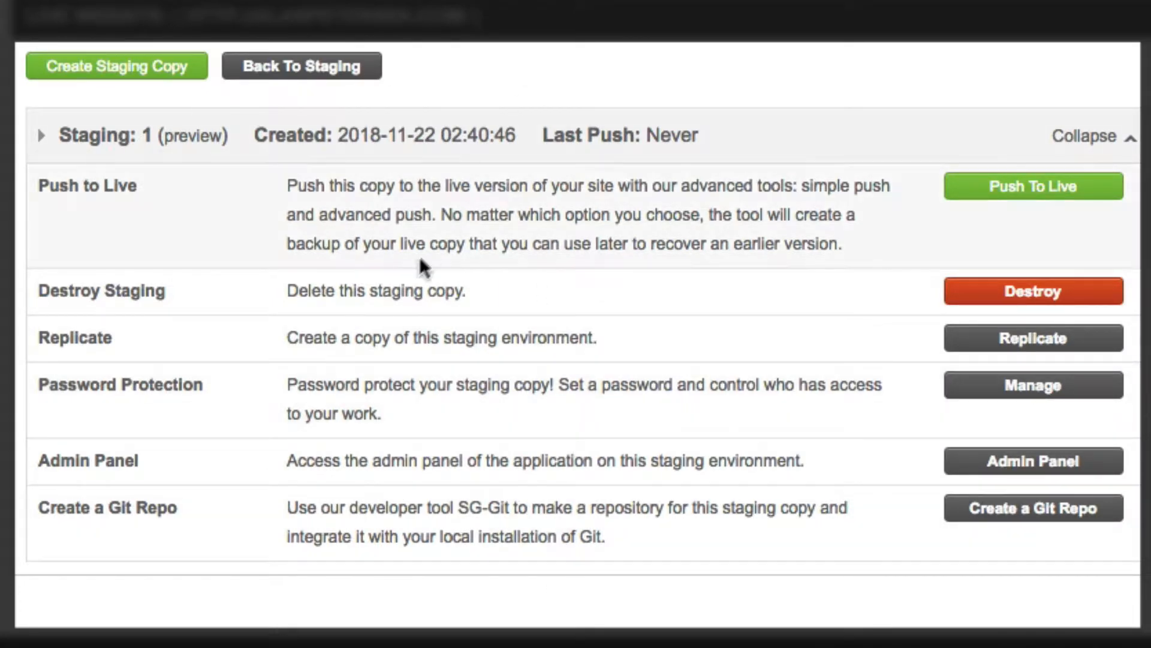
{"action": "mouse_move", "coordinate": [844, 204]}
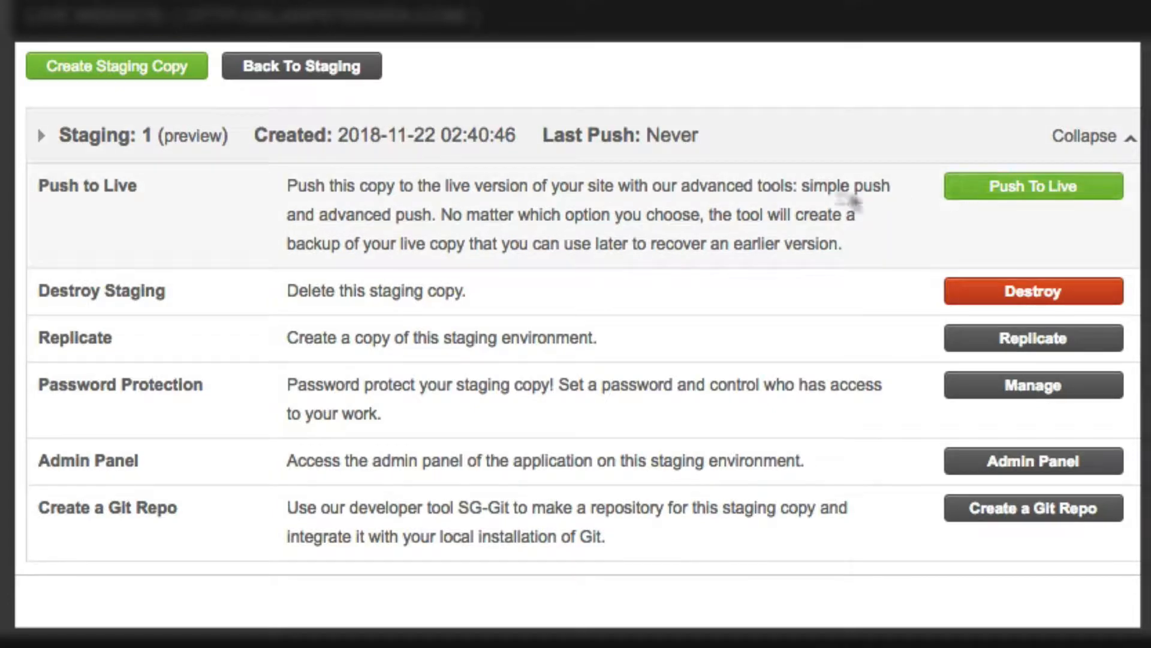
{"action": "mouse_move", "coordinate": [885, 321]}
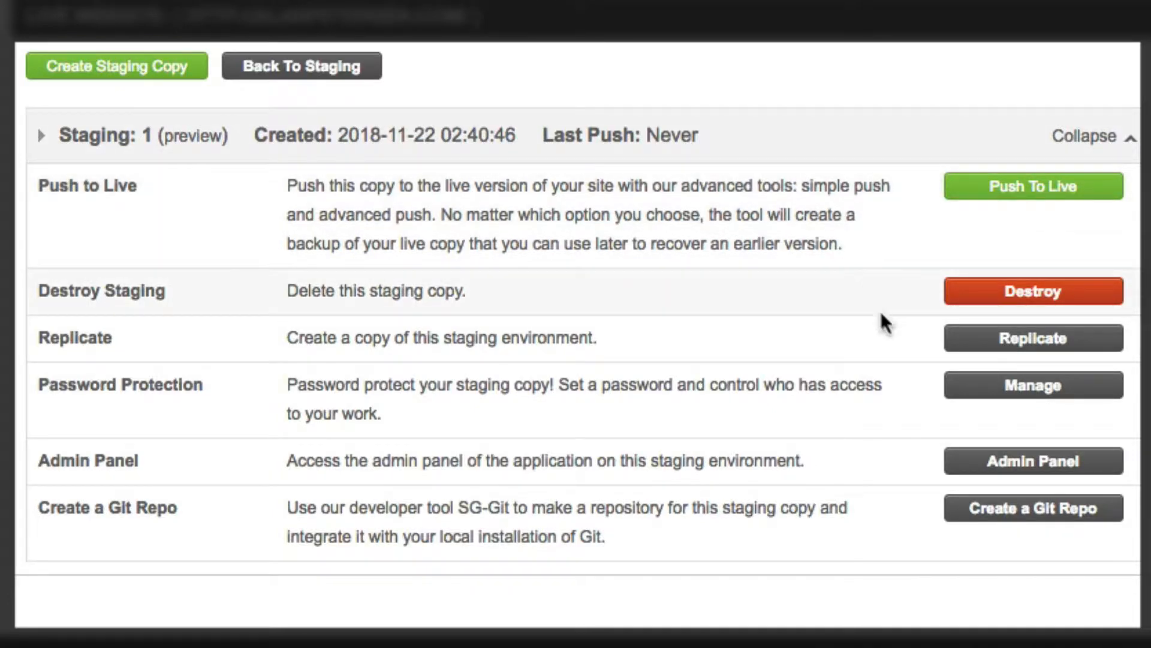
{"action": "mouse_move", "coordinate": [893, 304]}
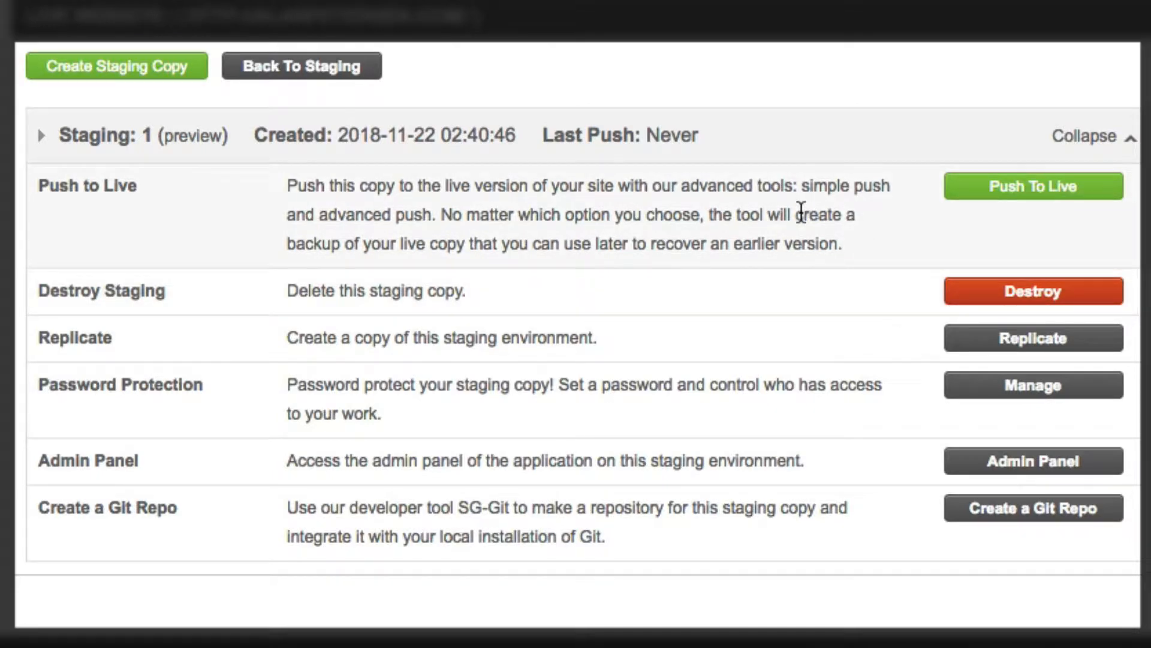
{"action": "mouse_move", "coordinate": [924, 208]}
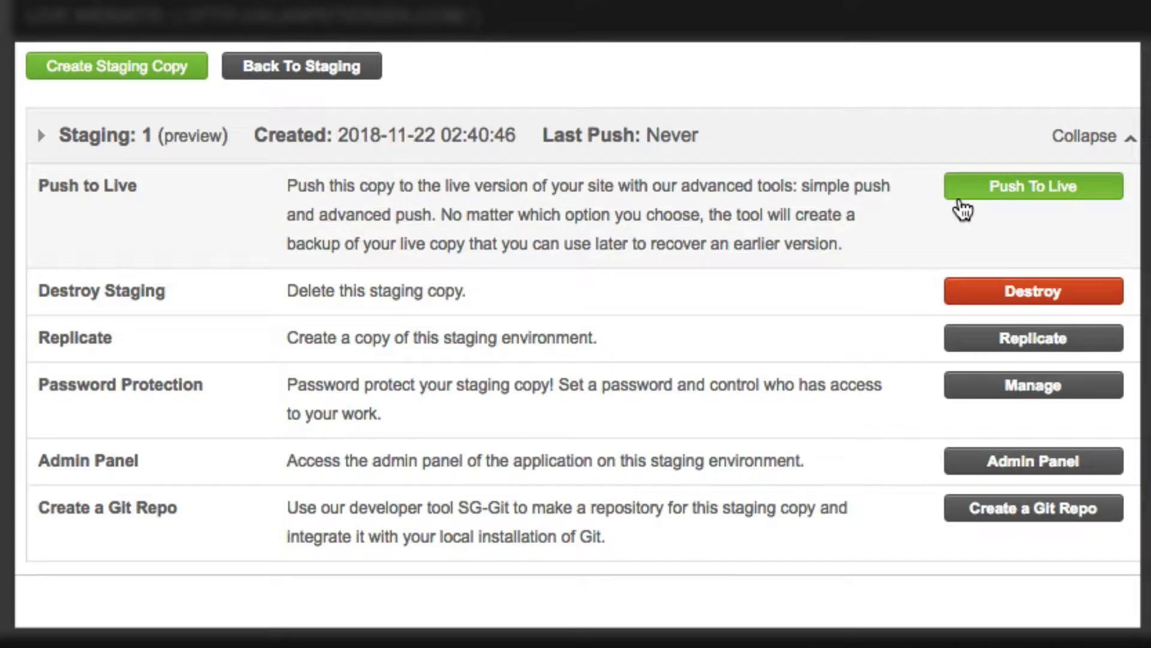
{"action": "mouse_move", "coordinate": [945, 316]}
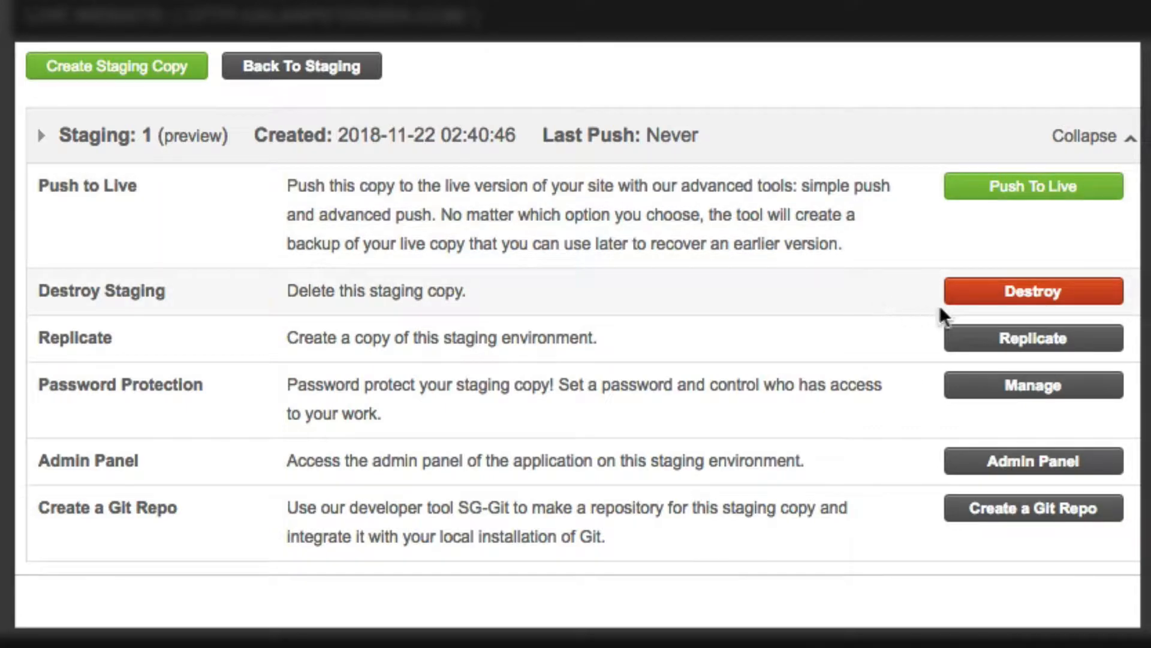
{"action": "mouse_move", "coordinate": [774, 301]}
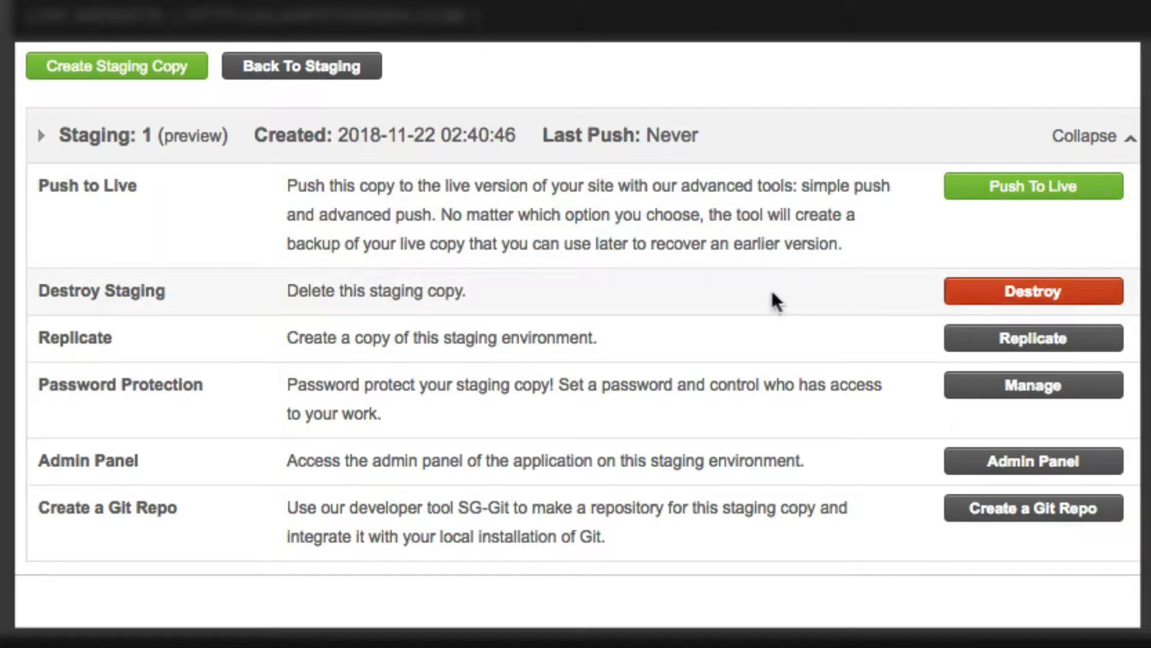
{"action": "mouse_move", "coordinate": [739, 358]}
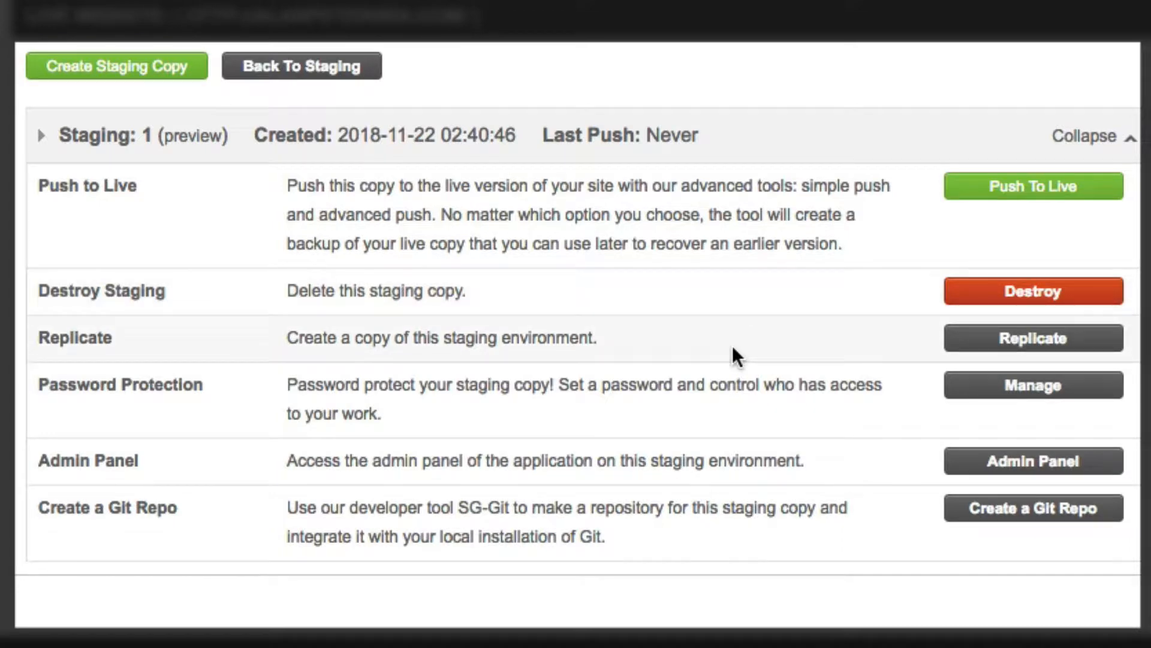
{"action": "mouse_move", "coordinate": [766, 403]}
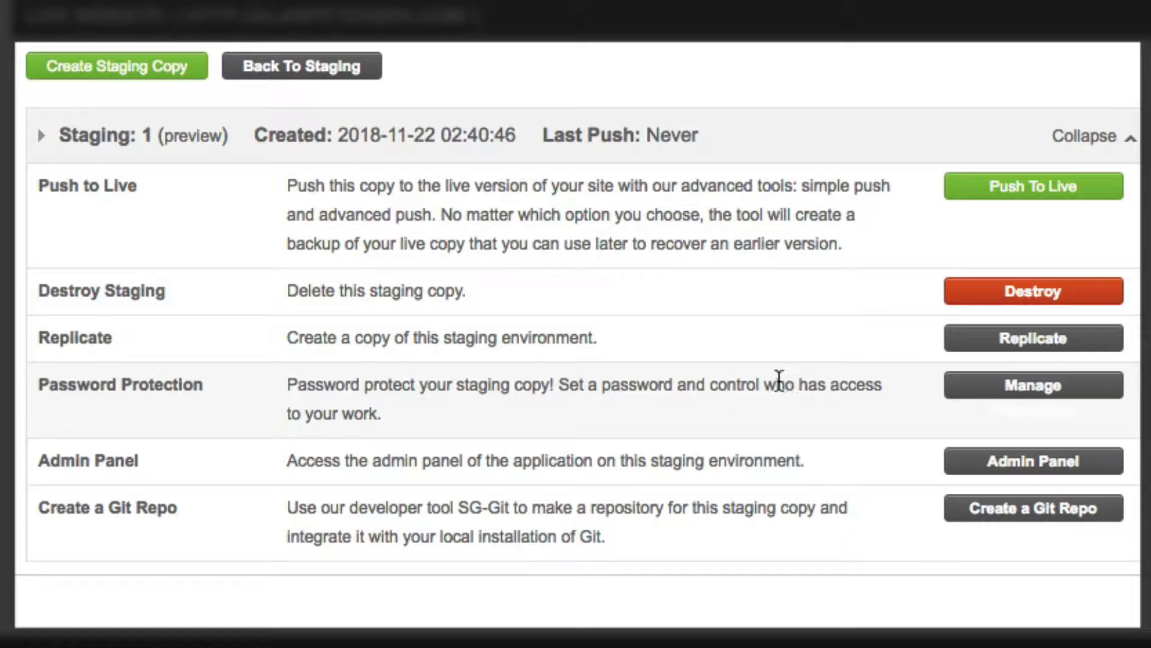
{"action": "mouse_move", "coordinate": [746, 438]}
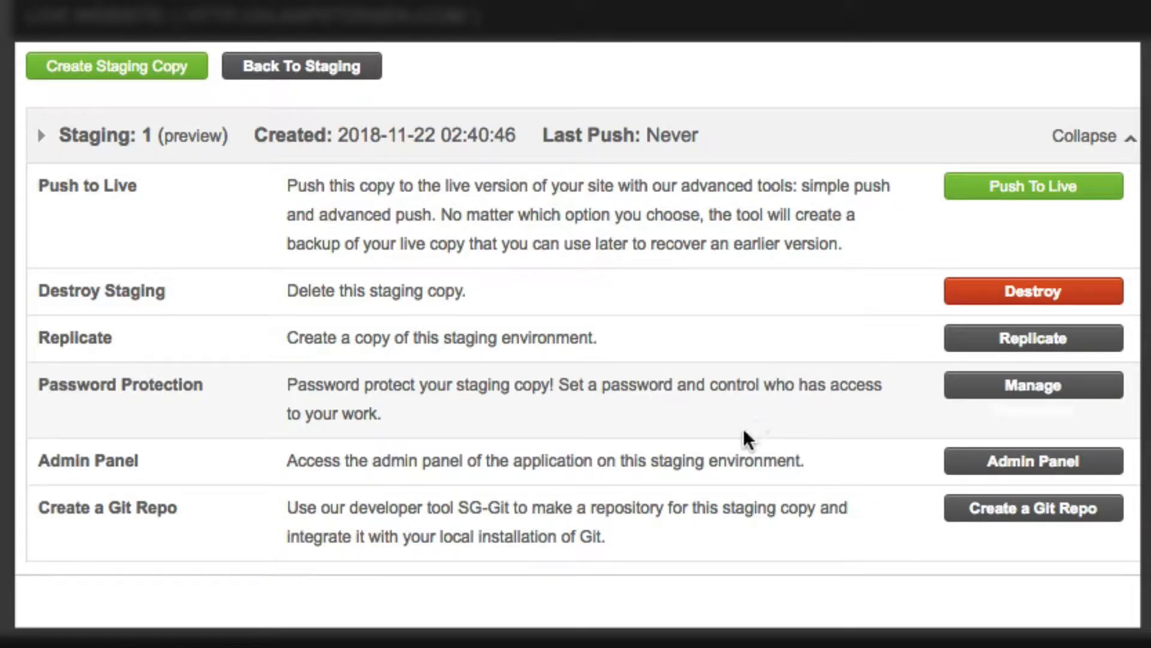
{"action": "mouse_move", "coordinate": [736, 431]}
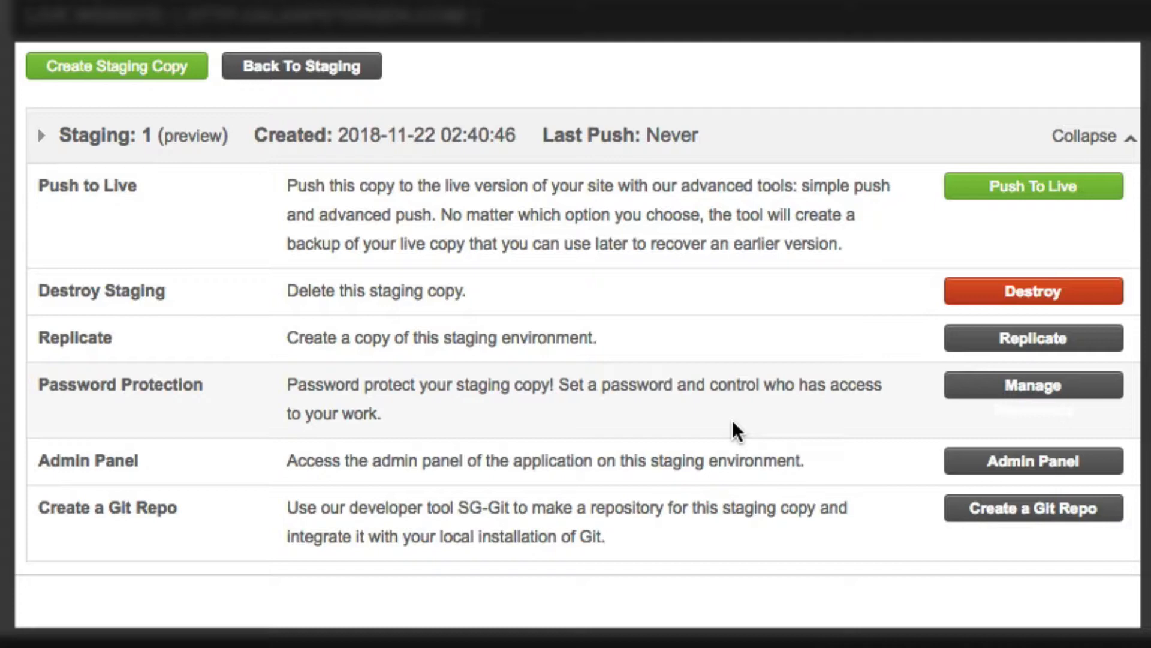
{"action": "mouse_move", "coordinate": [669, 307]}
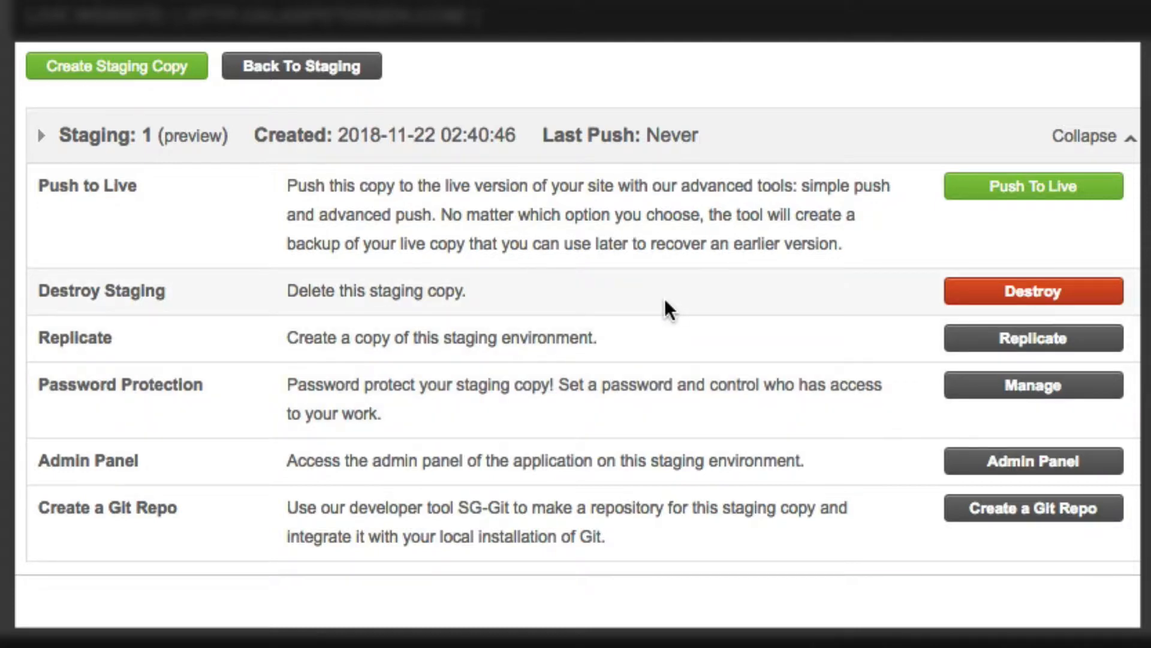
{"action": "mouse_move", "coordinate": [477, 248]}
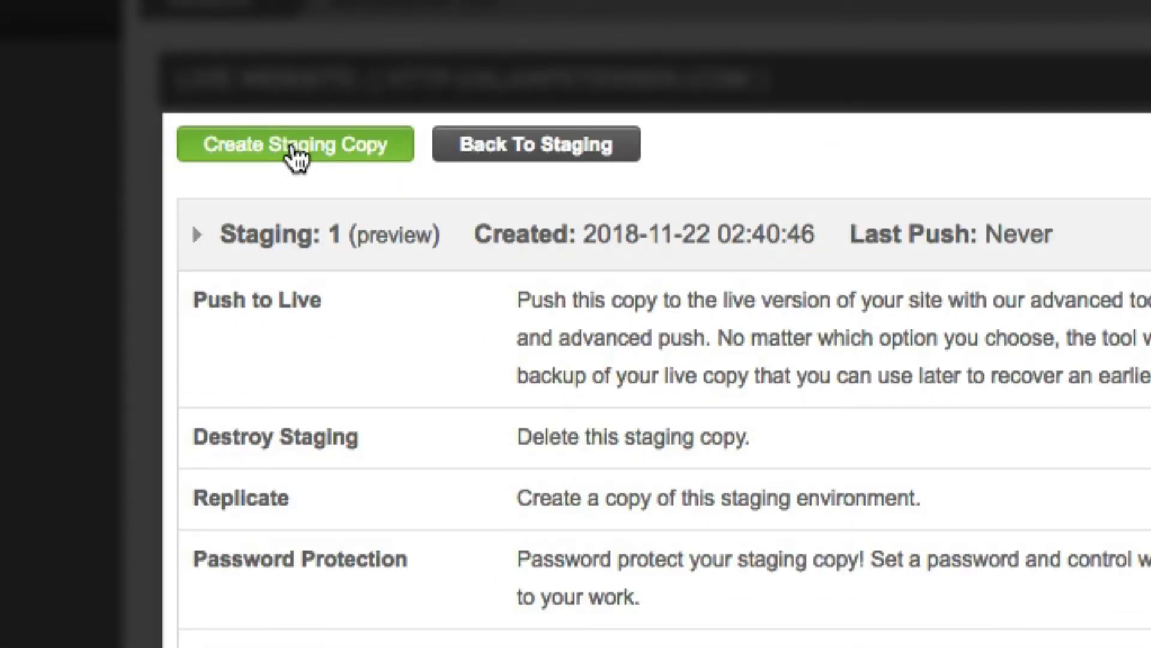
{"action": "mouse_move", "coordinate": [323, 199]}
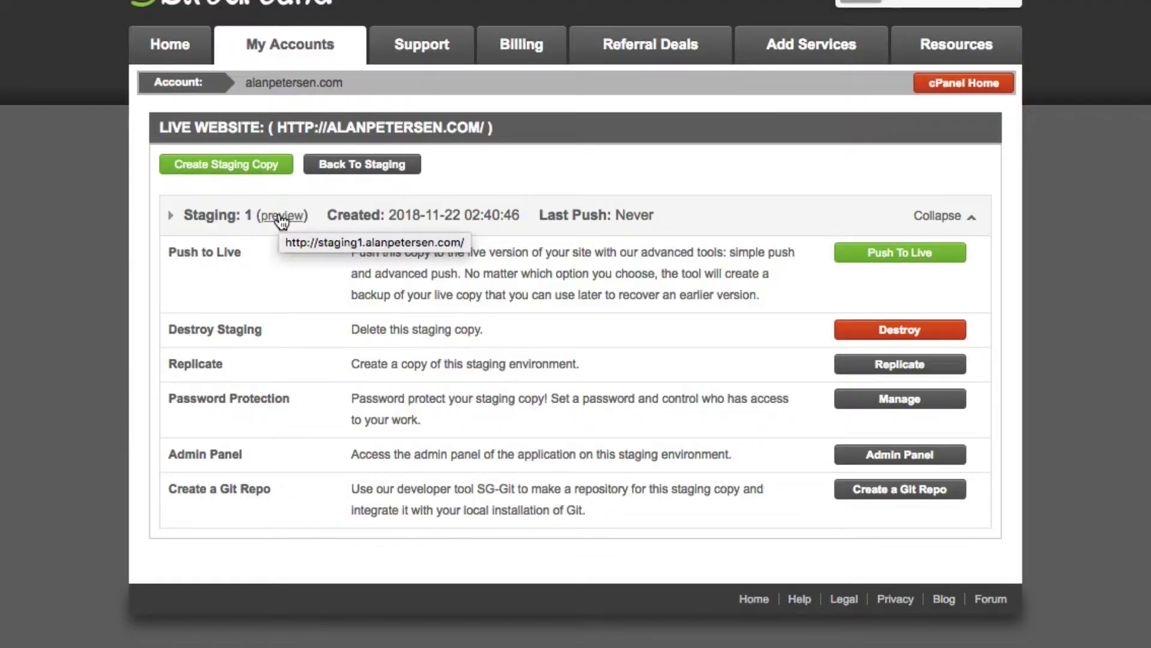
Step: Preview the staging1.alanpetersen.com homepage and scroll through it
{"action": "left_click", "coordinate": [282, 216]}
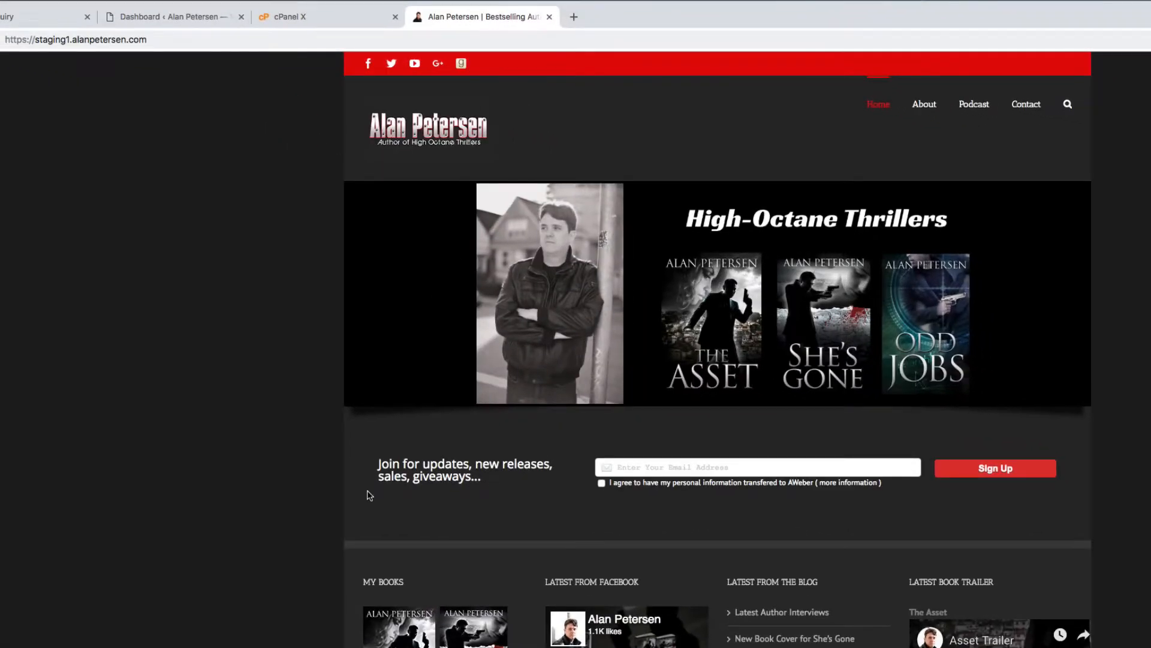
{"action": "scroll", "scroll_direction": "down", "scroll_amount": 3}
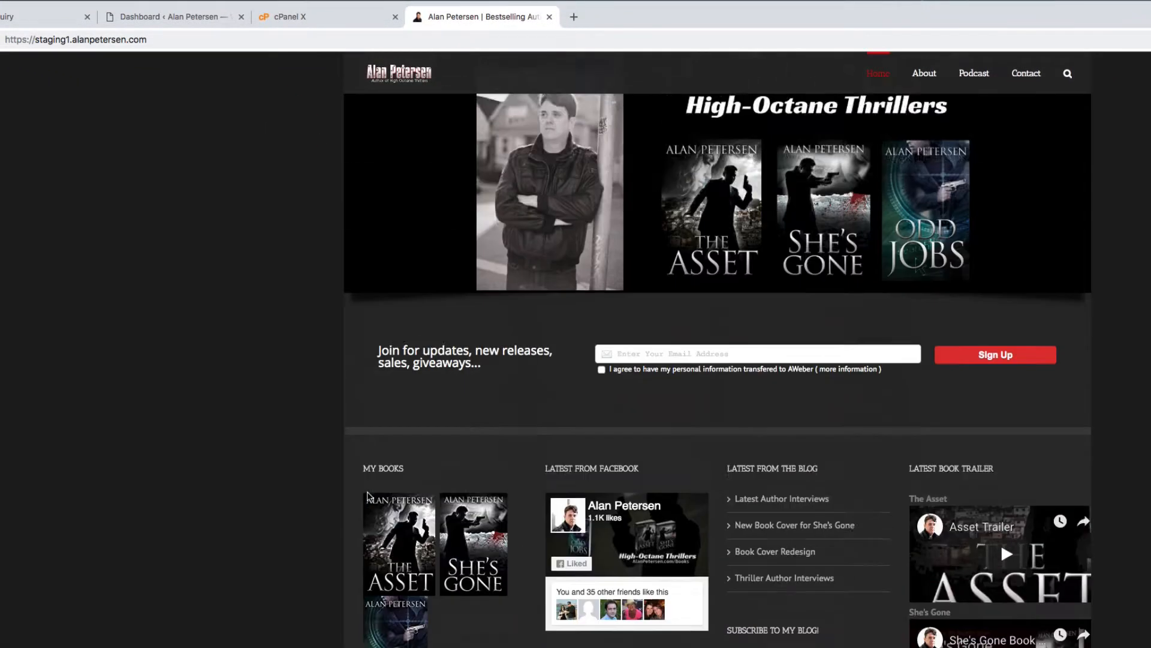
{"action": "scroll", "scroll_direction": "up", "scroll_amount": 3}
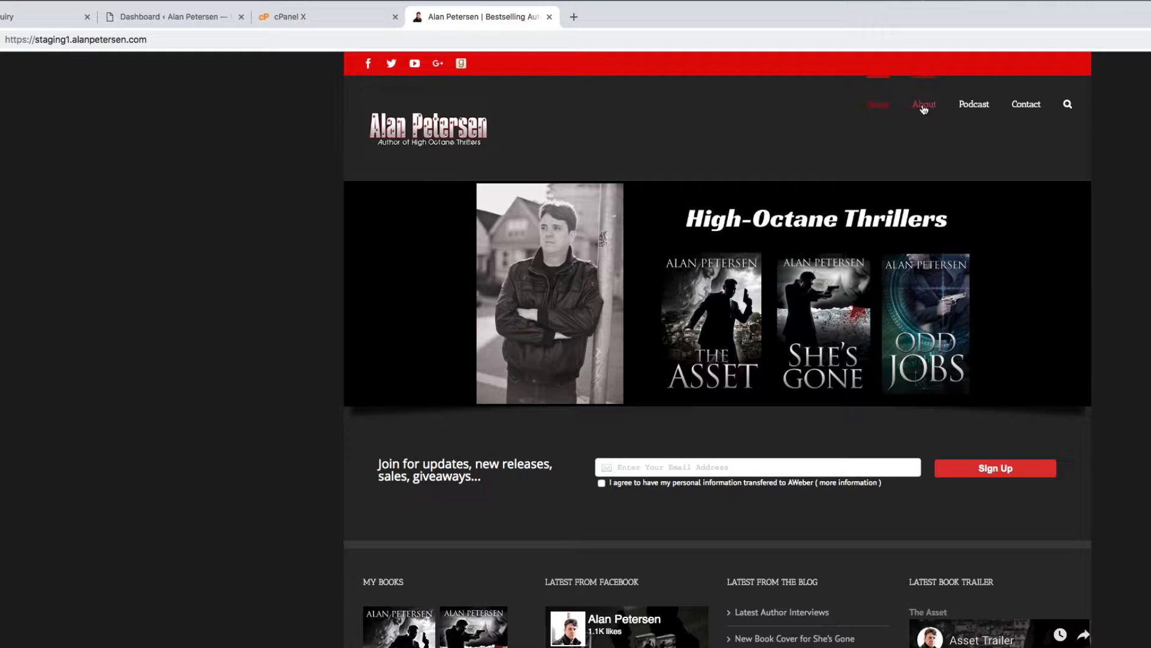
Step: Check the staging About page, then reach the admin's Upload Theme form
{"action": "left_click", "coordinate": [923, 104]}
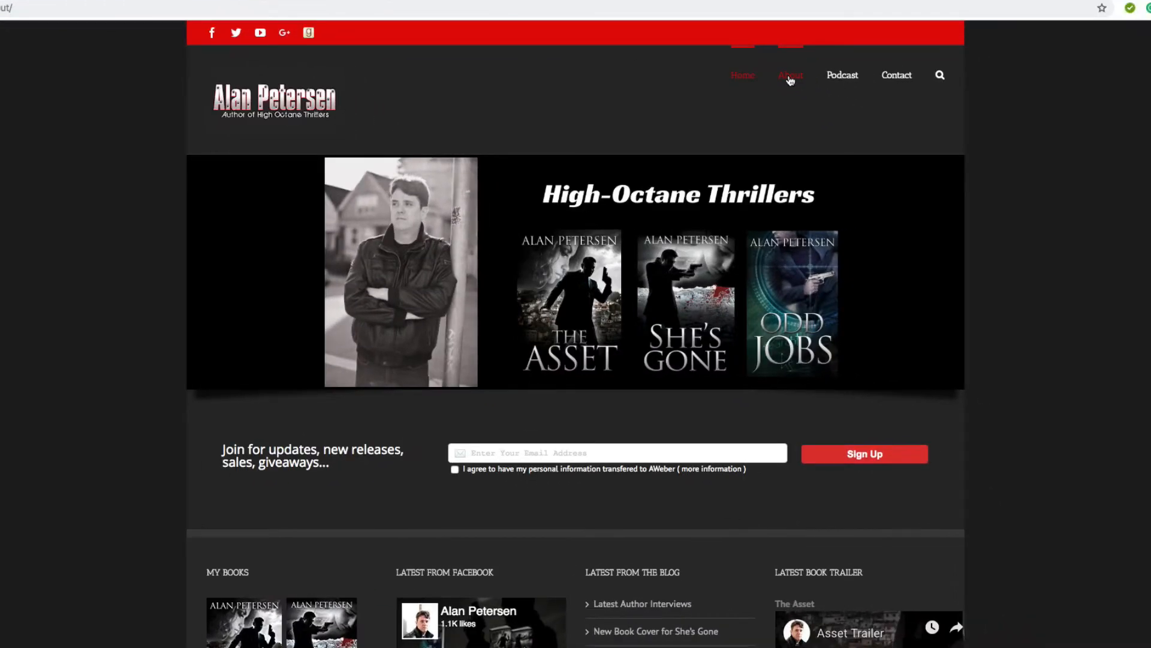
{"action": "left_click", "coordinate": [791, 75]}
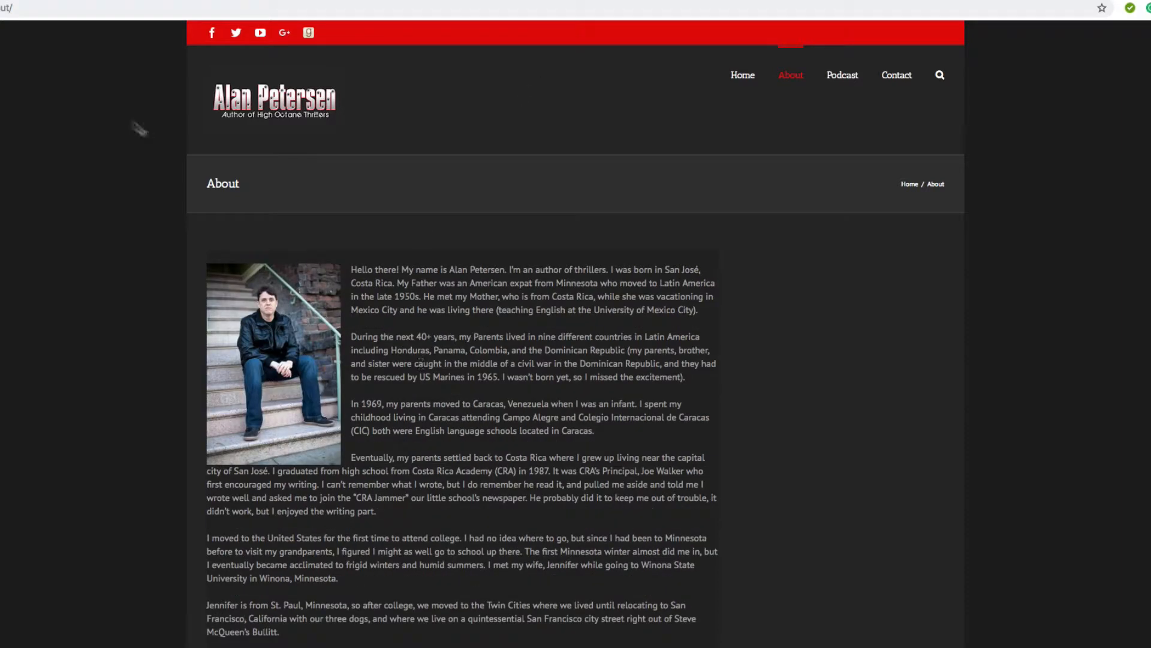
{"action": "mouse_move", "coordinate": [140, 128]}
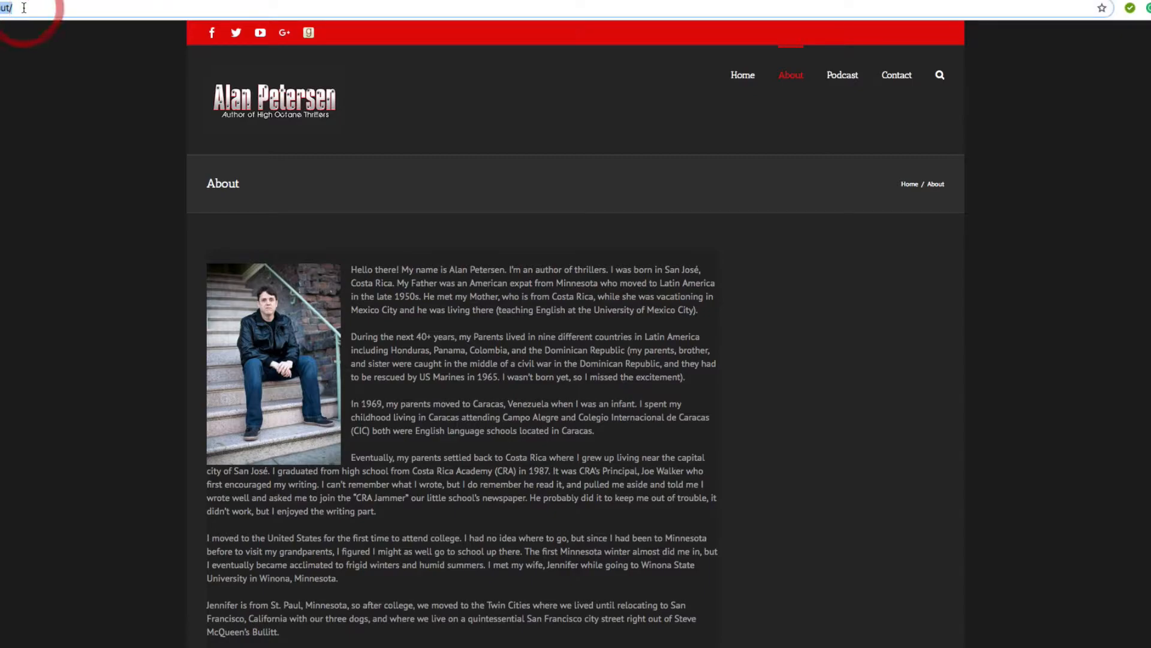
{"action": "scroll", "scroll_direction": "down", "scroll_amount": 3}
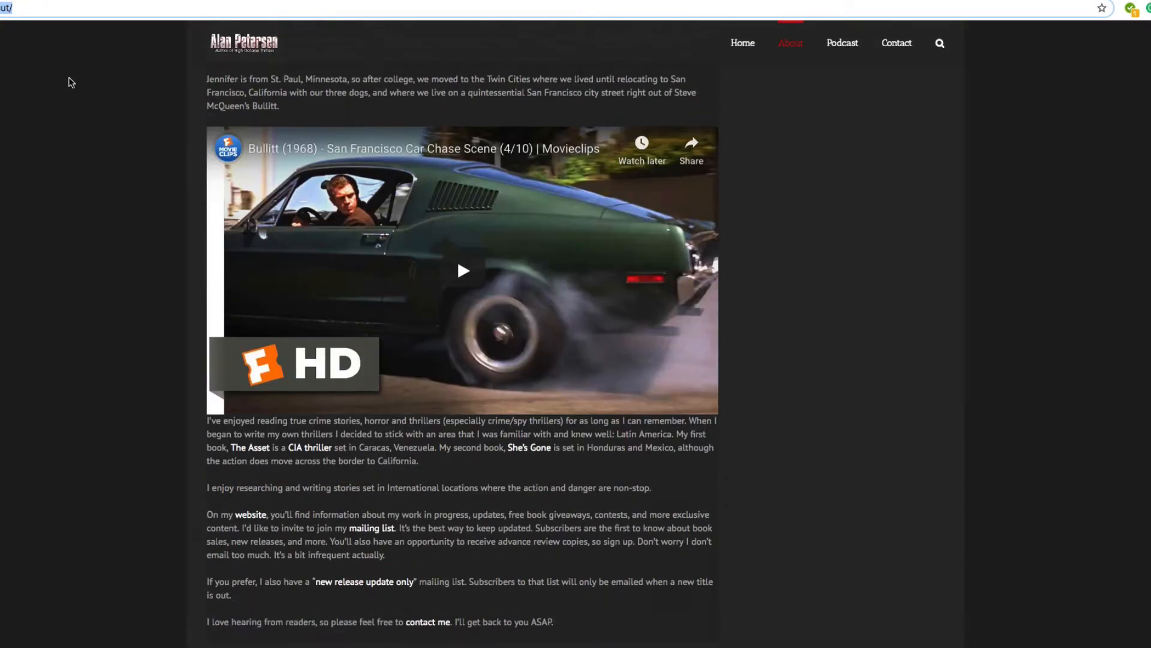
{"action": "scroll", "scroll_direction": "up", "scroll_amount": 3}
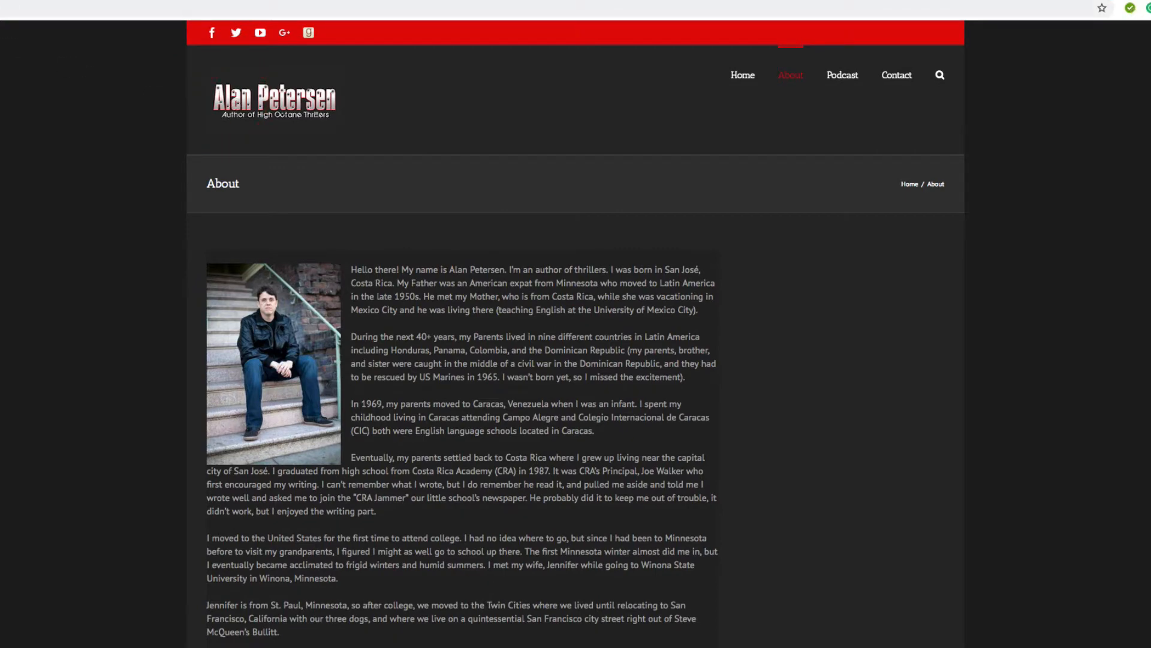
{"action": "left_click", "coordinate": [743, 74]}
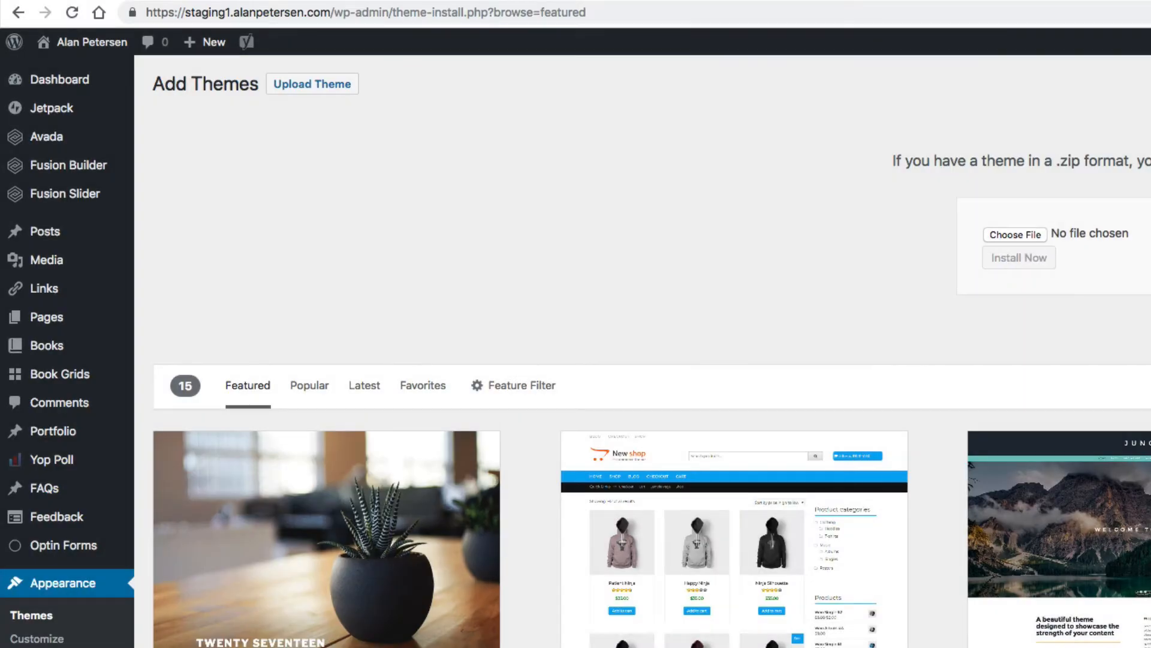
Step: Upload Divi.zip and install the Divi theme on the staging site
{"action": "left_click", "coordinate": [1015, 234]}
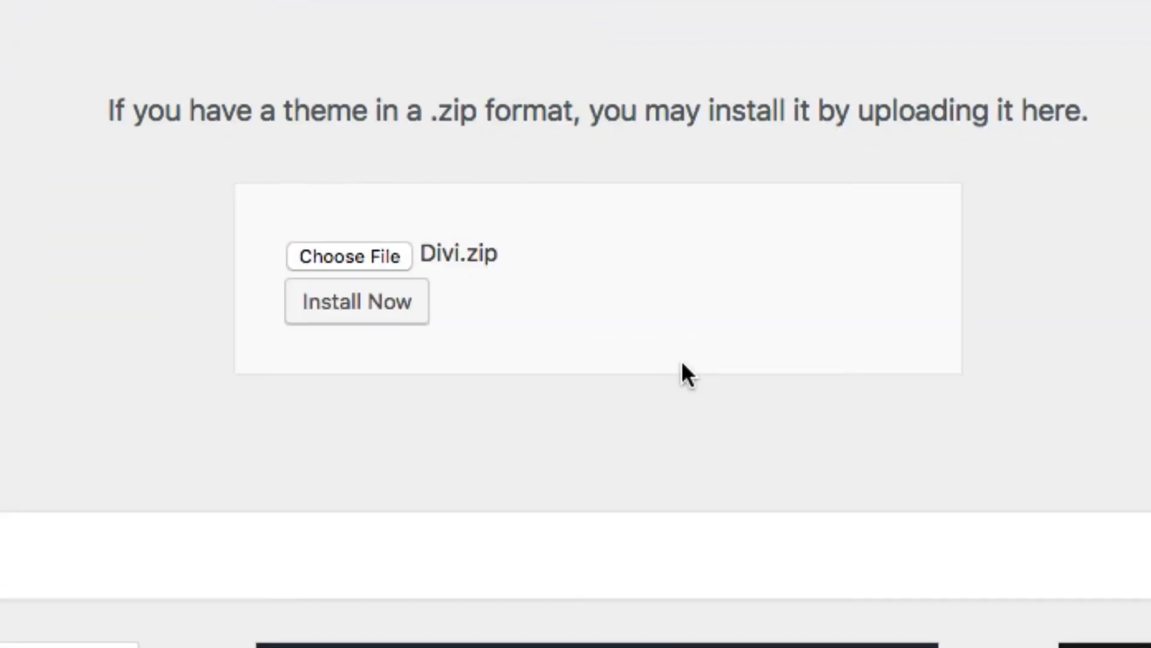
{"action": "mouse_move", "coordinate": [389, 316]}
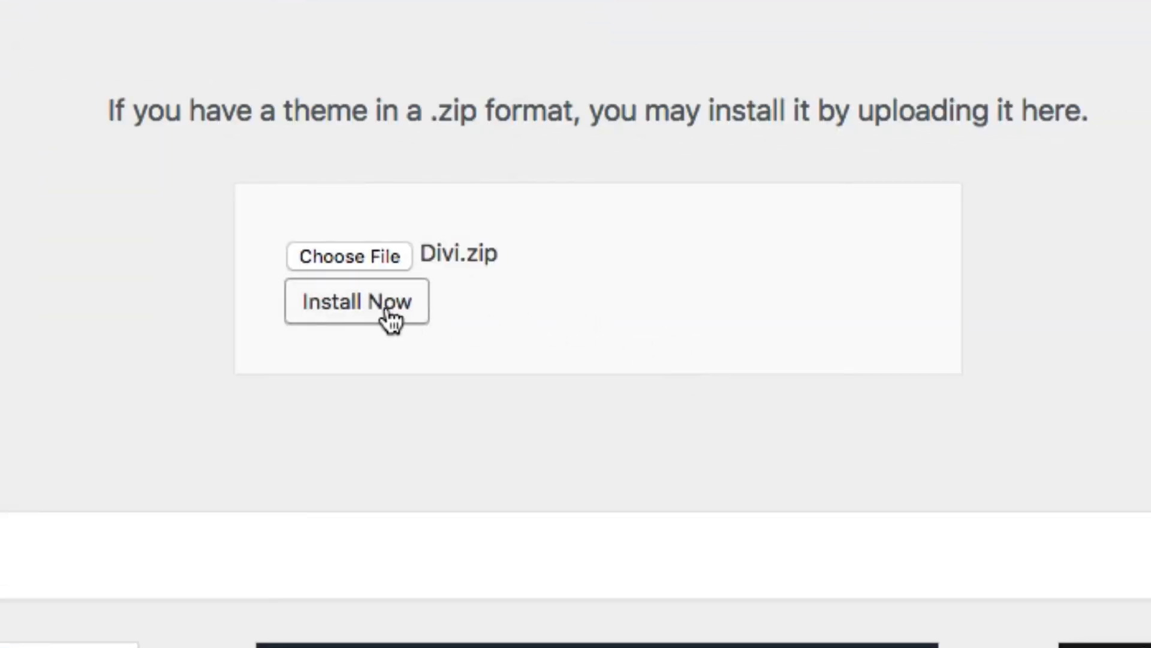
{"action": "left_click", "coordinate": [356, 301]}
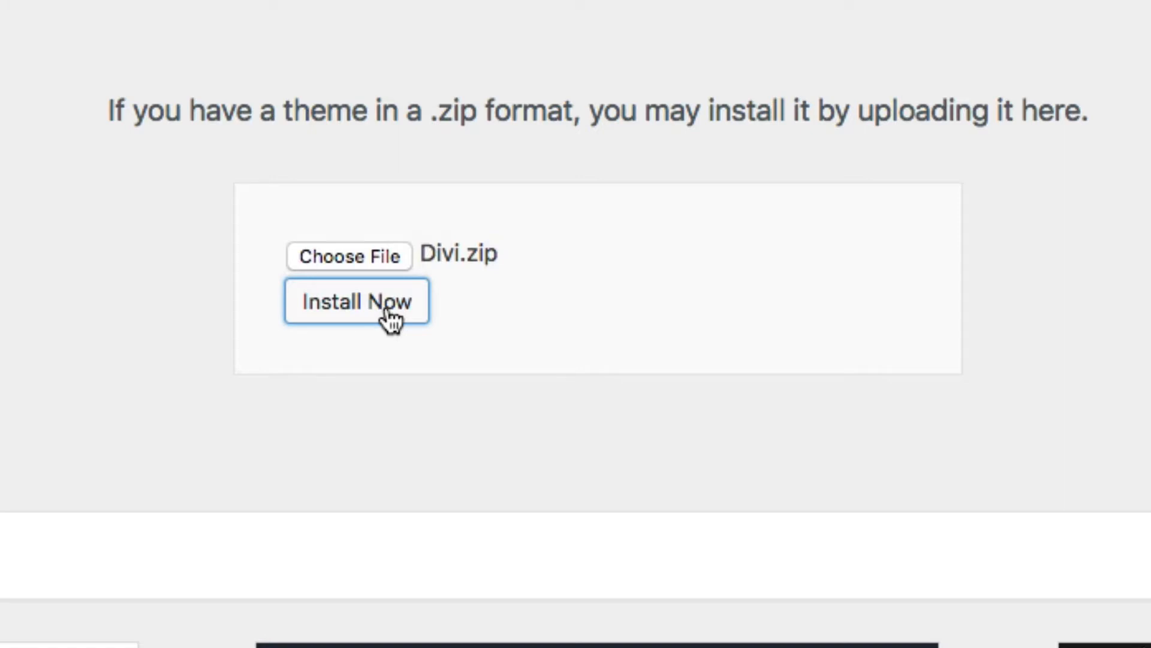
{"action": "left_click", "coordinate": [356, 301]}
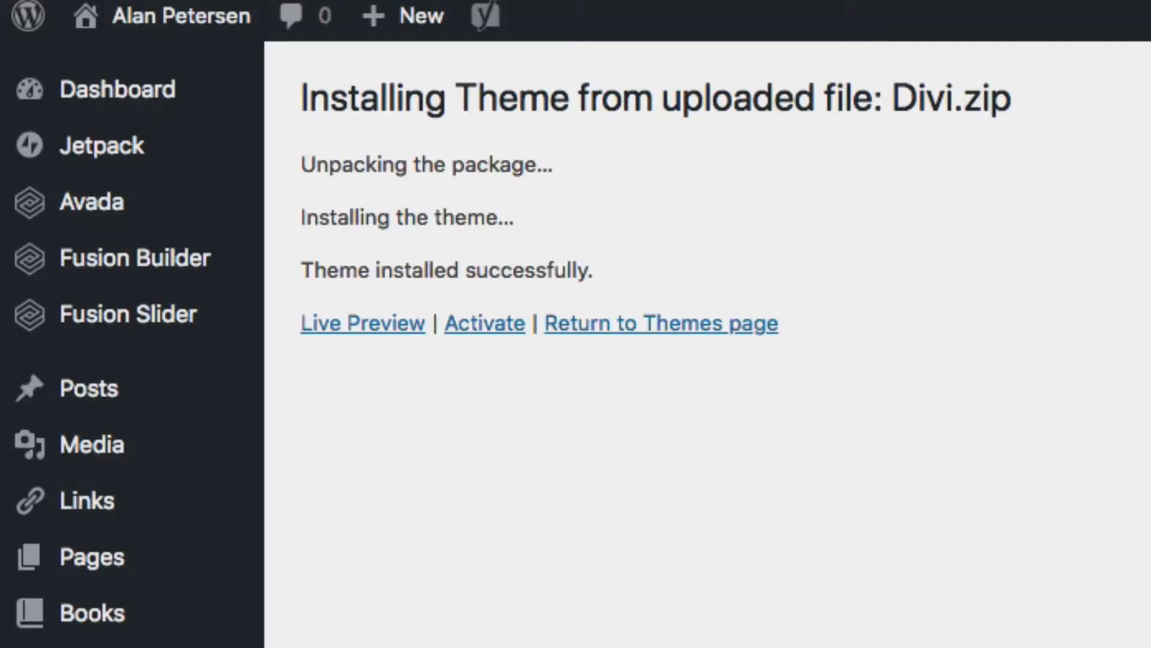
{"action": "mouse_move", "coordinate": [596, 394]}
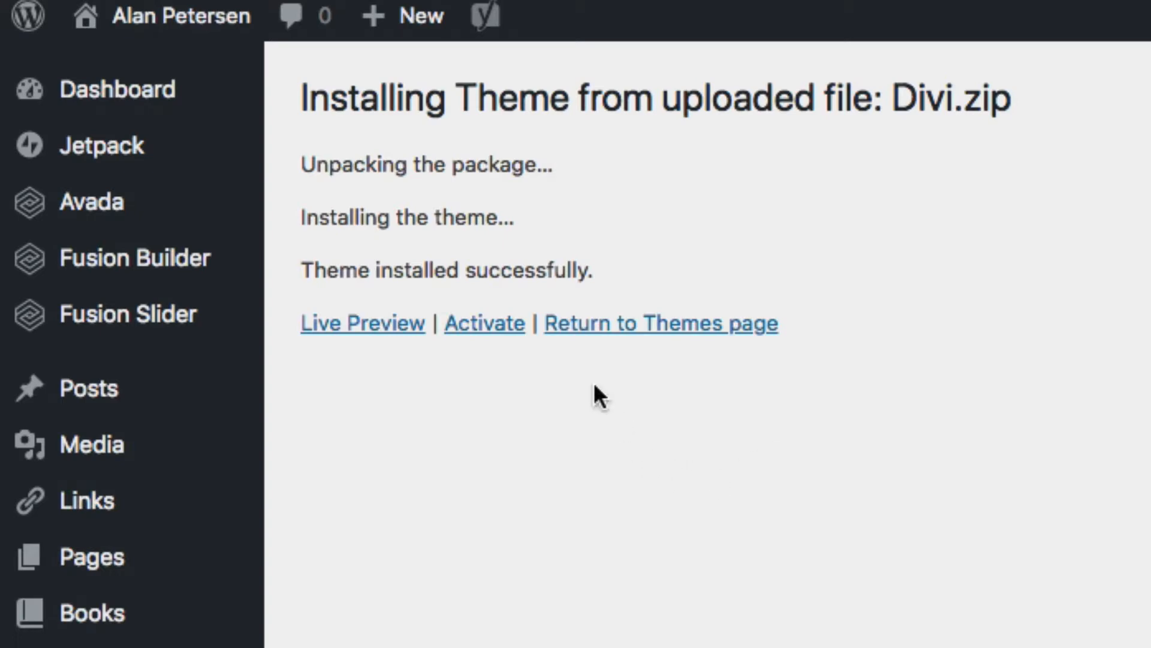
{"action": "mouse_move", "coordinate": [484, 323]}
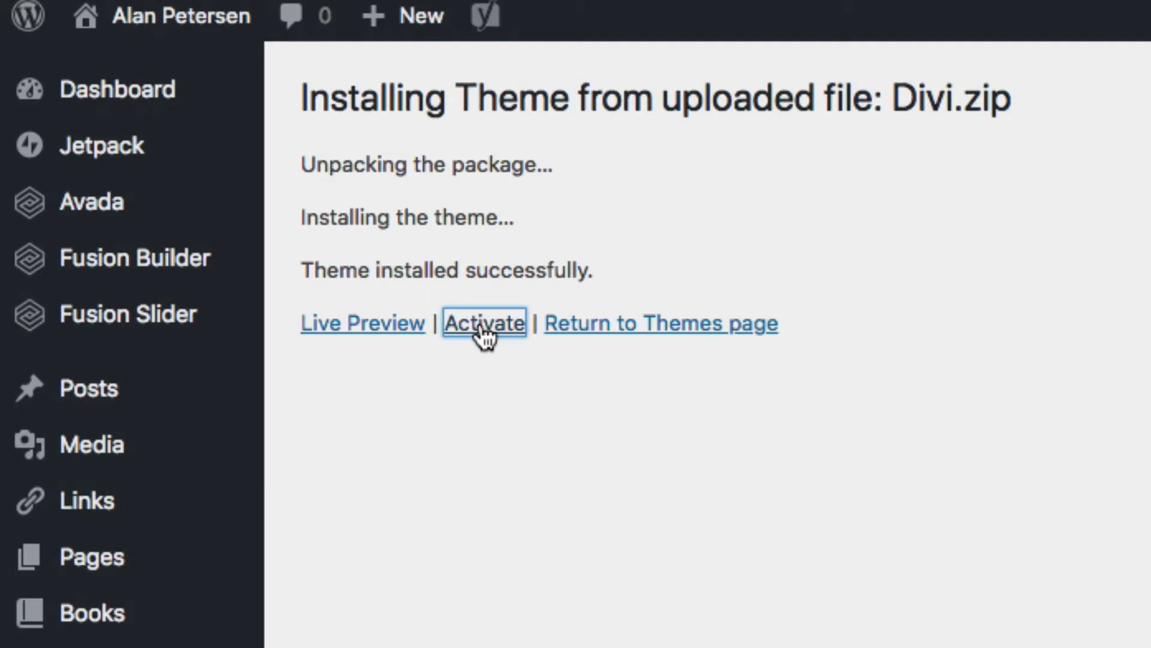
Step: Activate the newly installed Divi theme on staging
{"action": "left_click", "coordinate": [484, 323]}
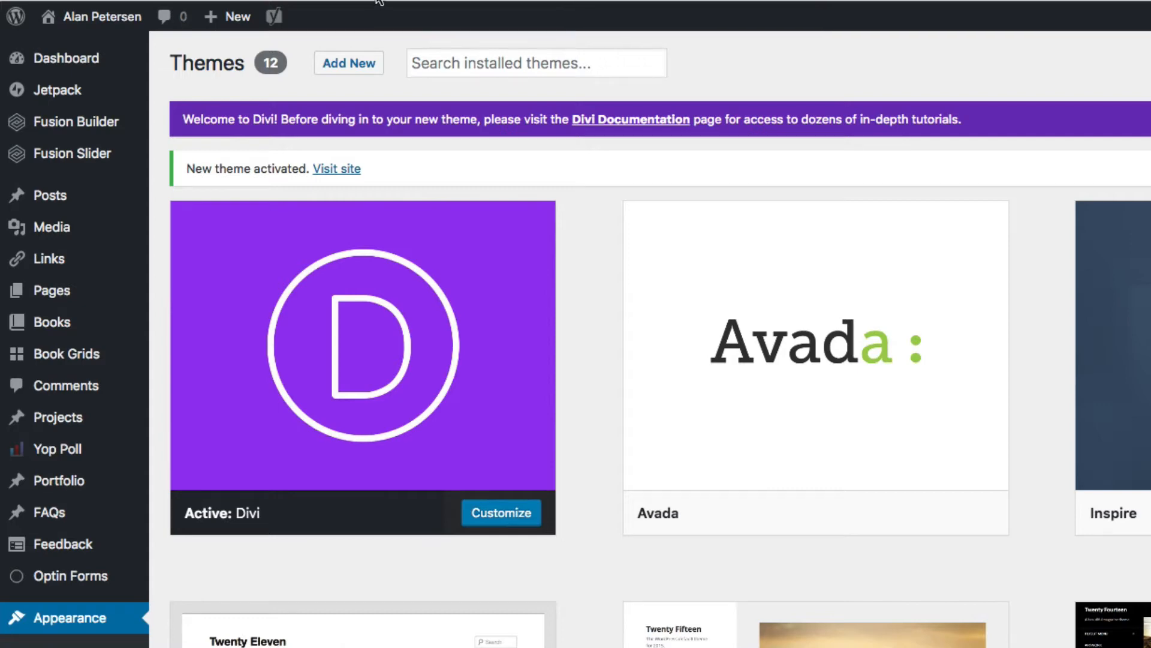
Step: Visit the staging homepage and scroll through it with Divi applied
{"action": "left_click", "coordinate": [337, 168]}
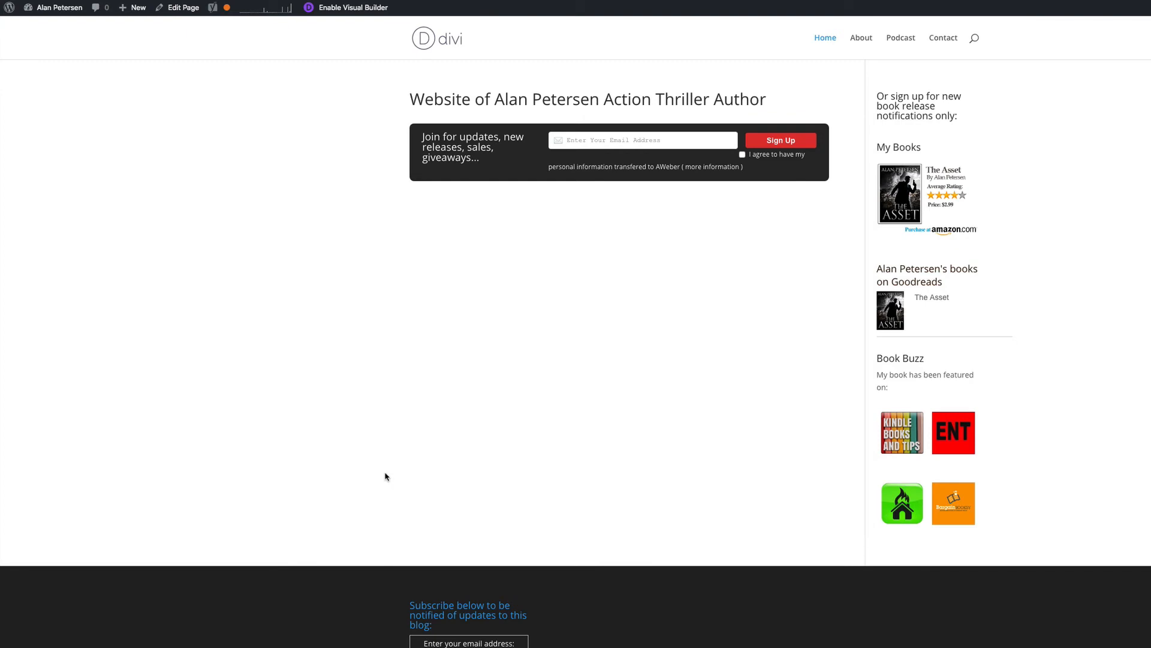
{"action": "scroll", "scroll_direction": "down", "scroll_amount": 3}
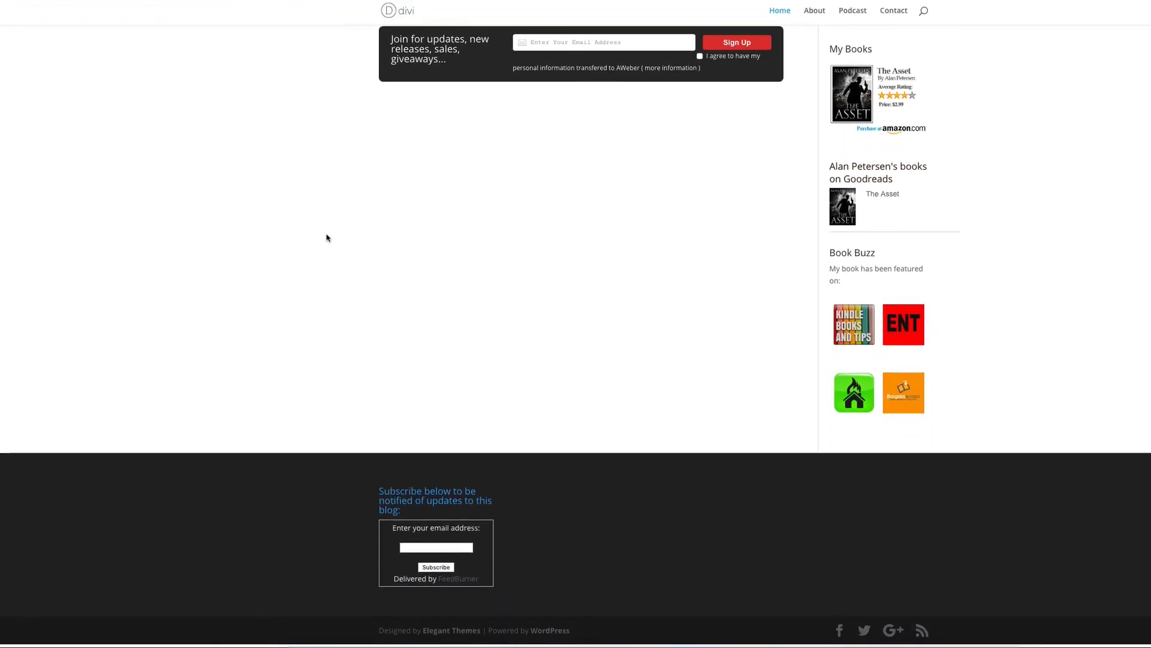
{"action": "scroll", "scroll_direction": "up", "scroll_amount": 3}
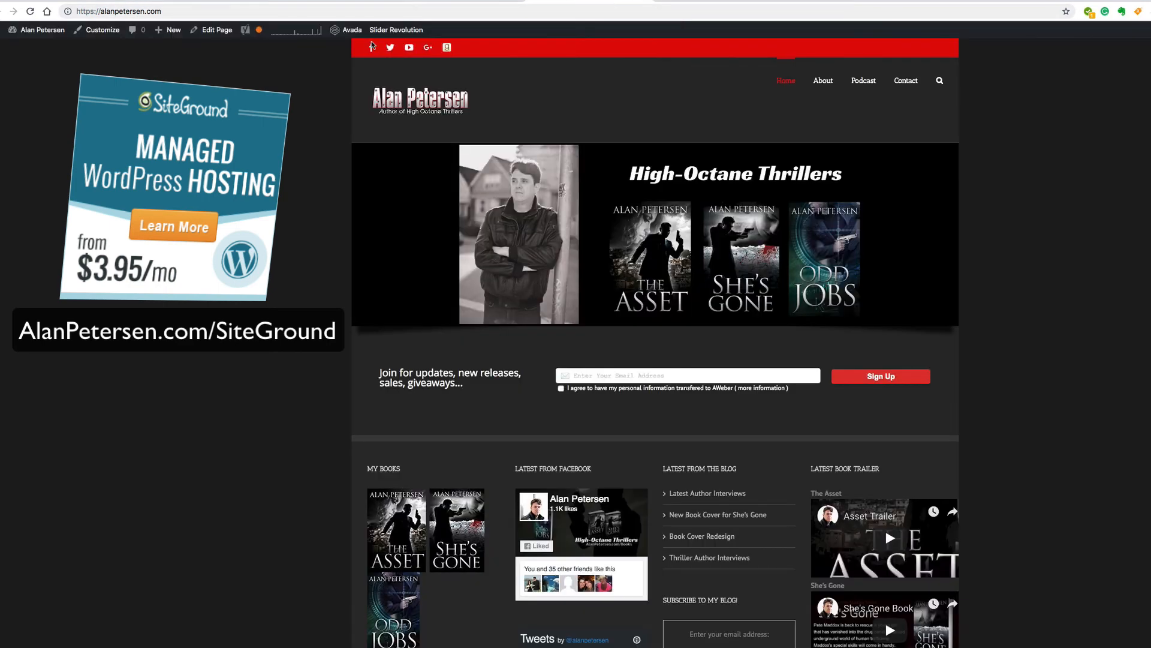
Step: Switch to the live alanpetersen.com tab and select its address bar
{"action": "left_click", "coordinate": [370, 11]}
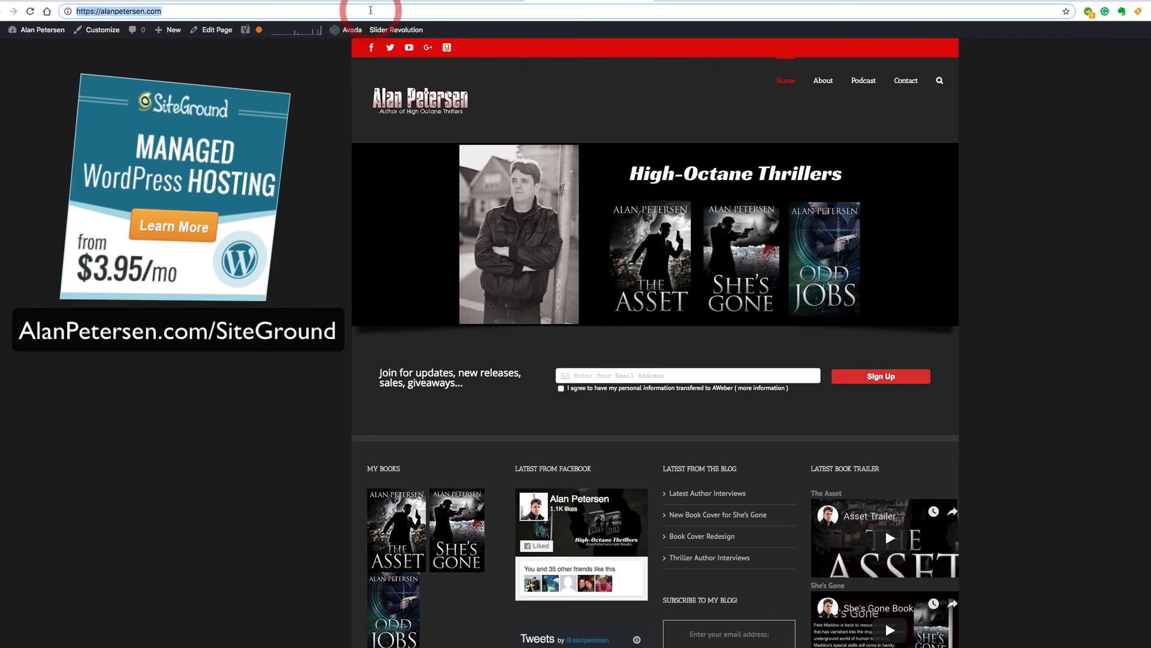